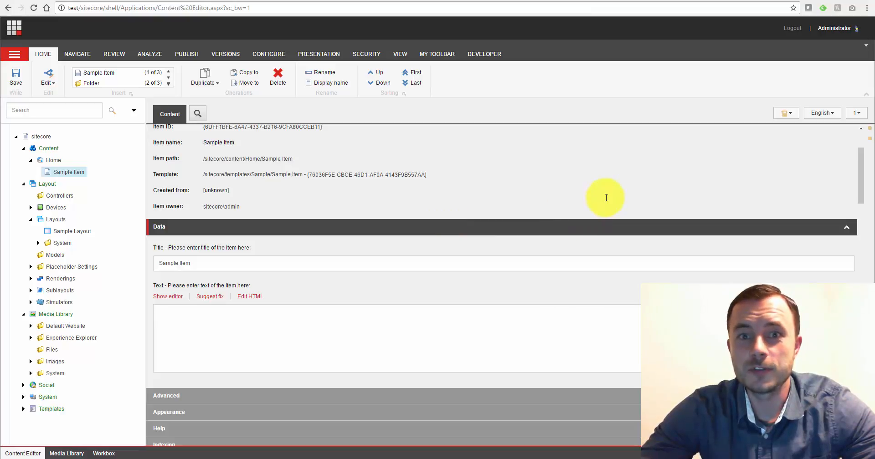
mouse_move(587, 209)
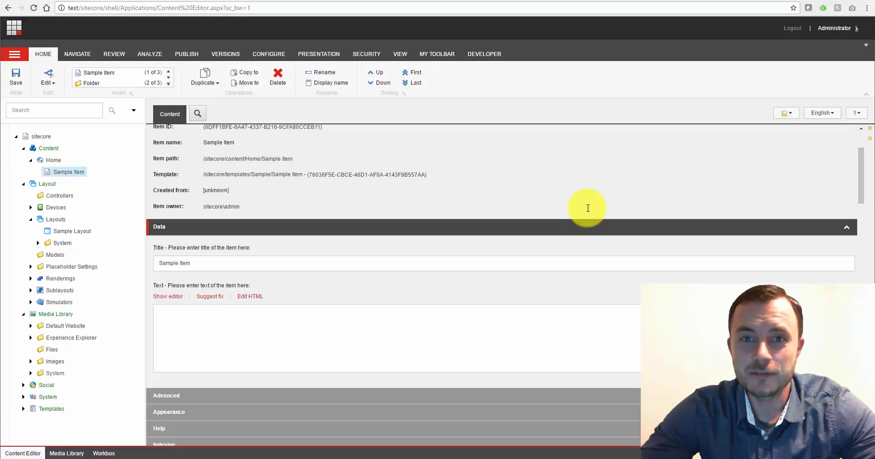
mouse_move(590, 205)
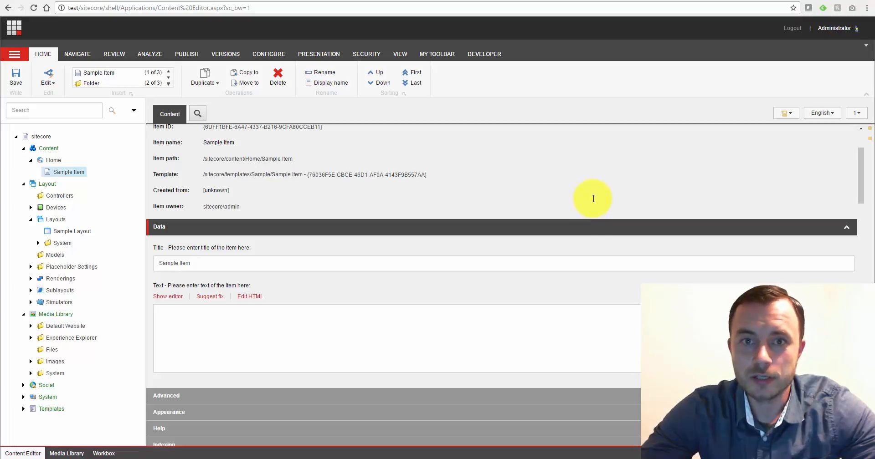
mouse_move(605, 169)
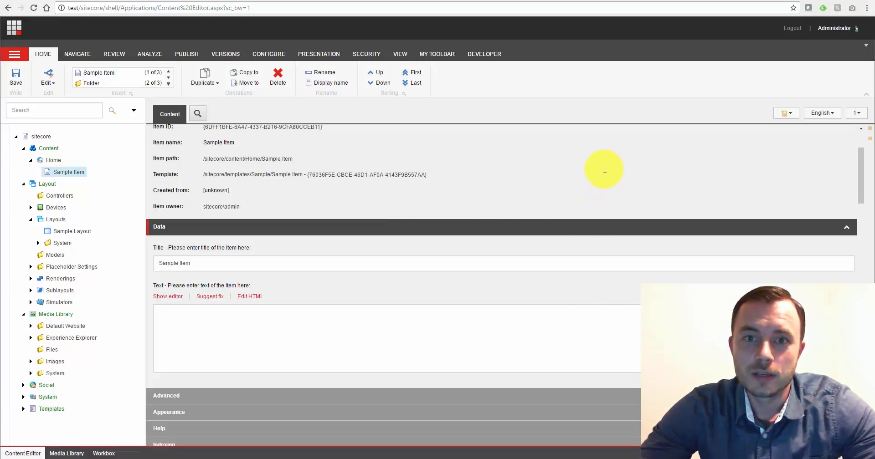
mouse_move(592, 174)
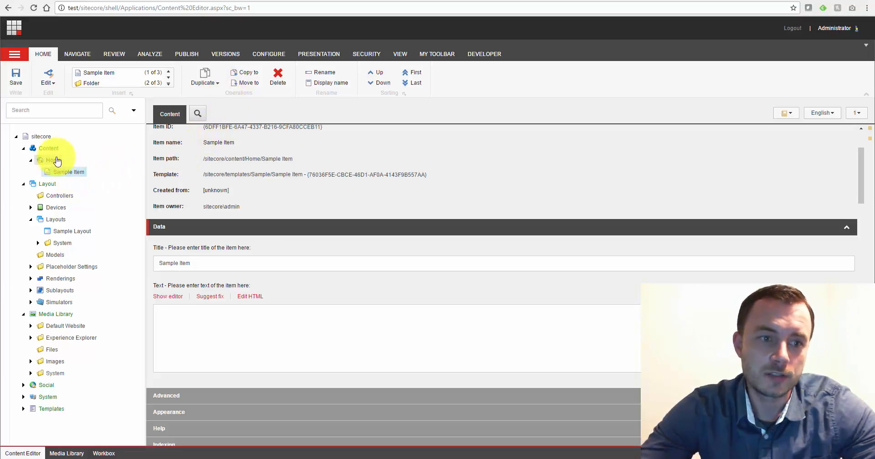
mouse_move(46, 154)
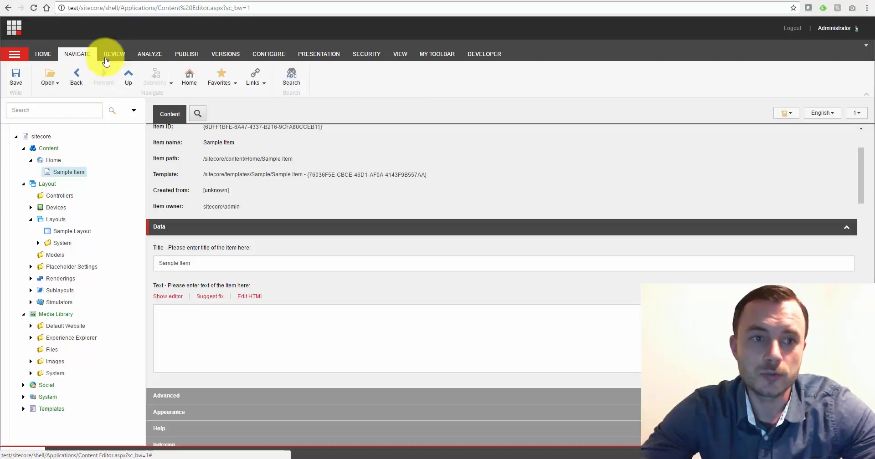
Browse the ribbon's publishing, configuration and display options before editing the page in Experience Editor
click(186, 54)
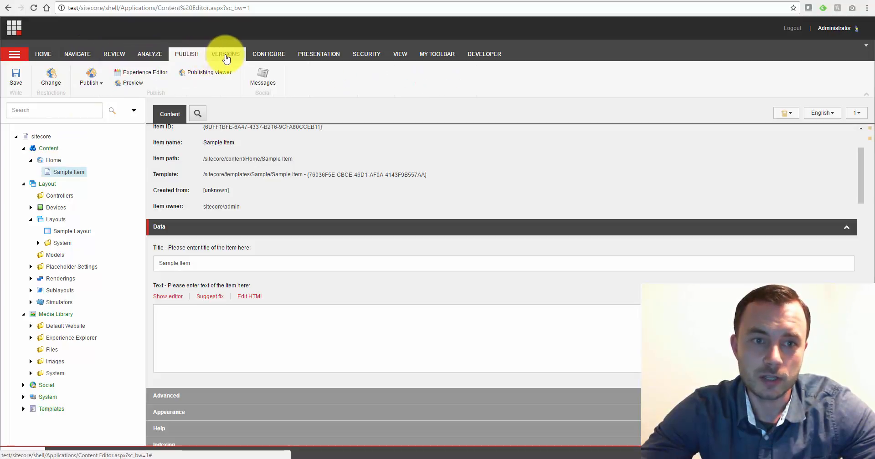
click(269, 54)
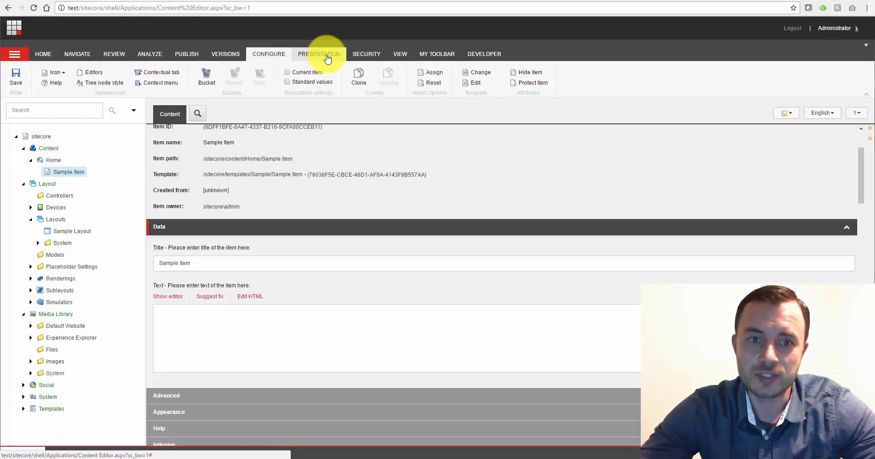
click(399, 53)
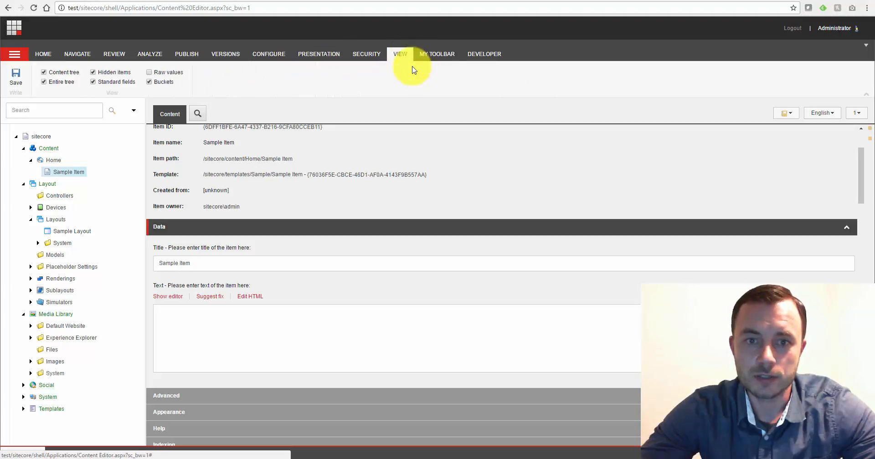
click(484, 54)
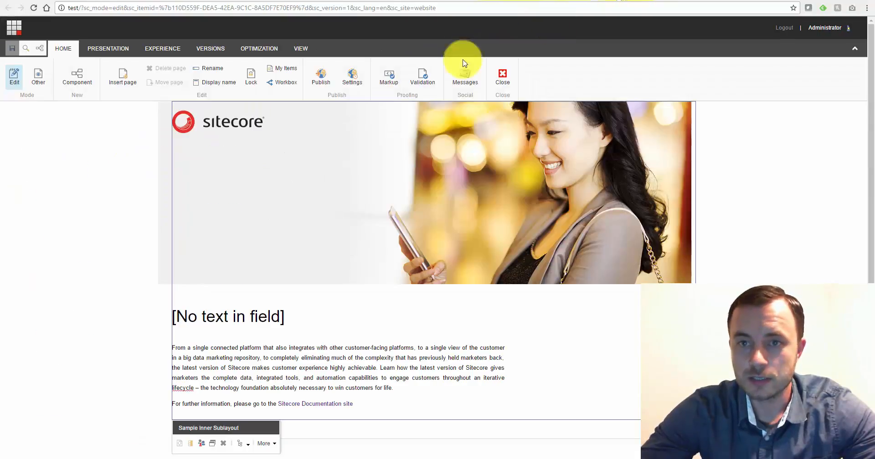
mouse_move(178, 245)
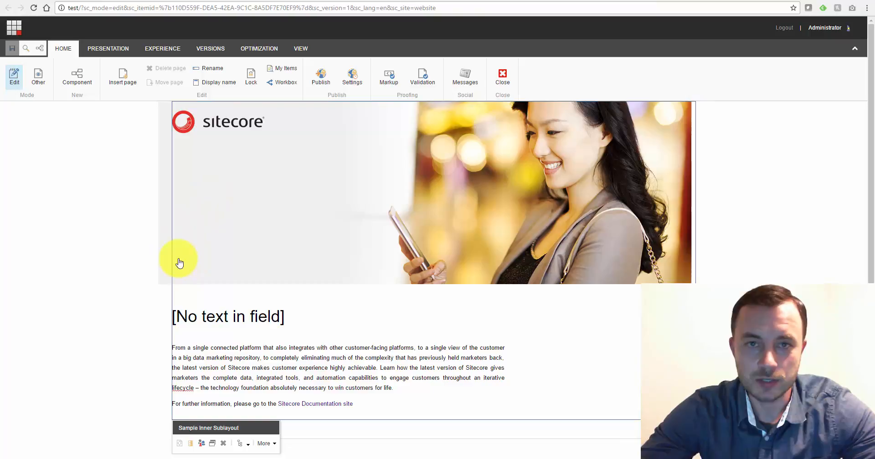
click(326, 352)
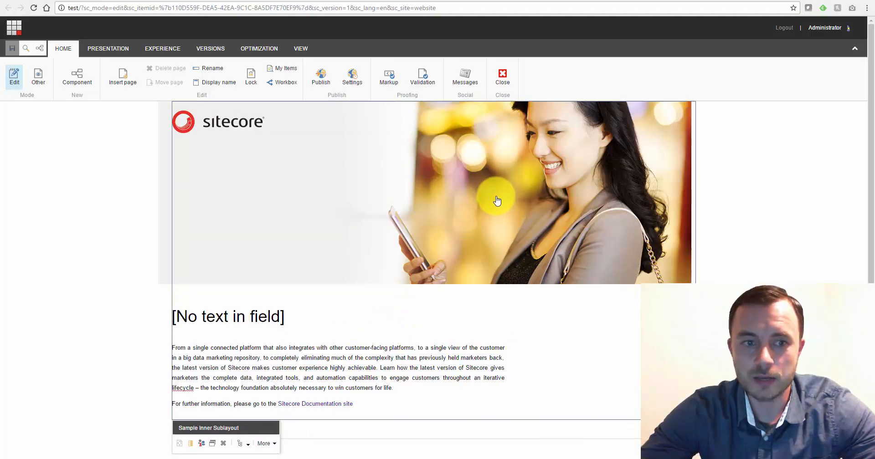
Append the sentence "Start making changes." to the end of the page's introductory paragraph
click(452, 335)
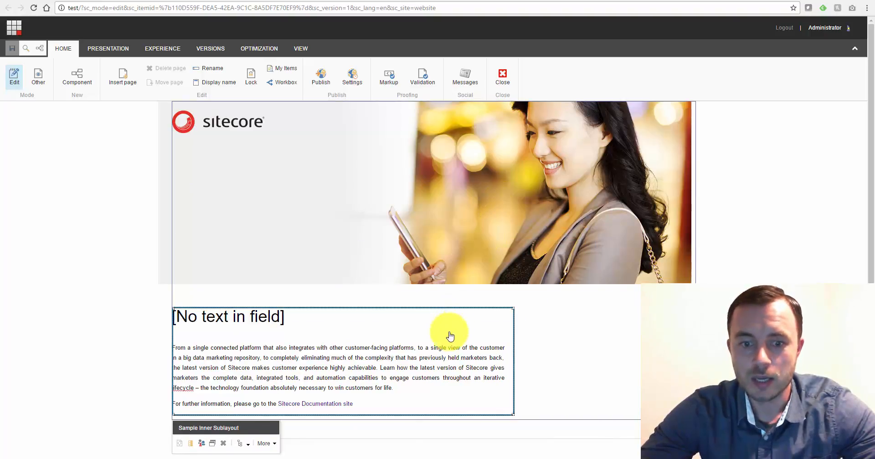
click(406, 388)
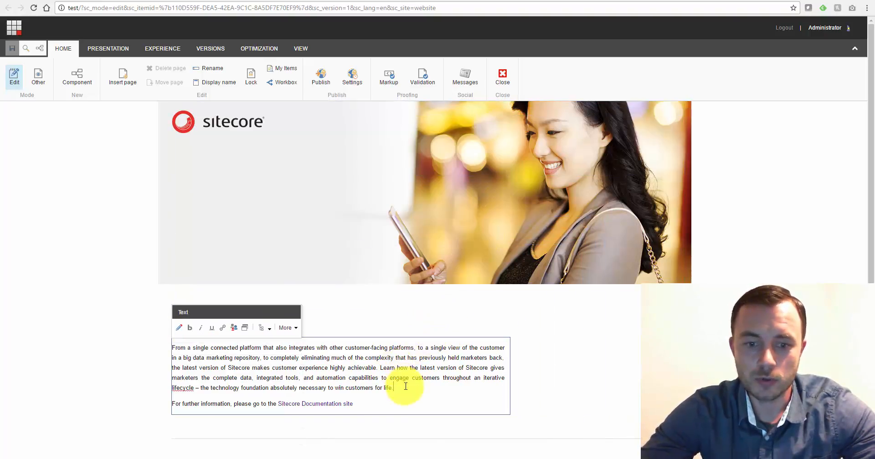
text(Start mk)
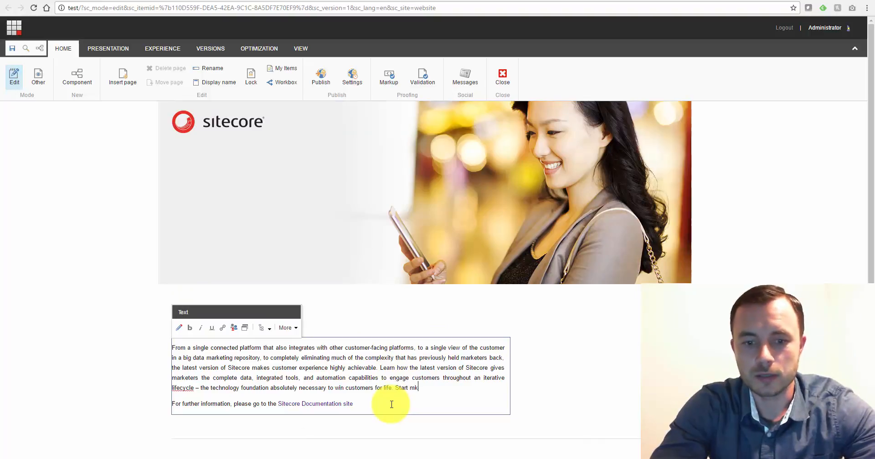
text(aking changes.)
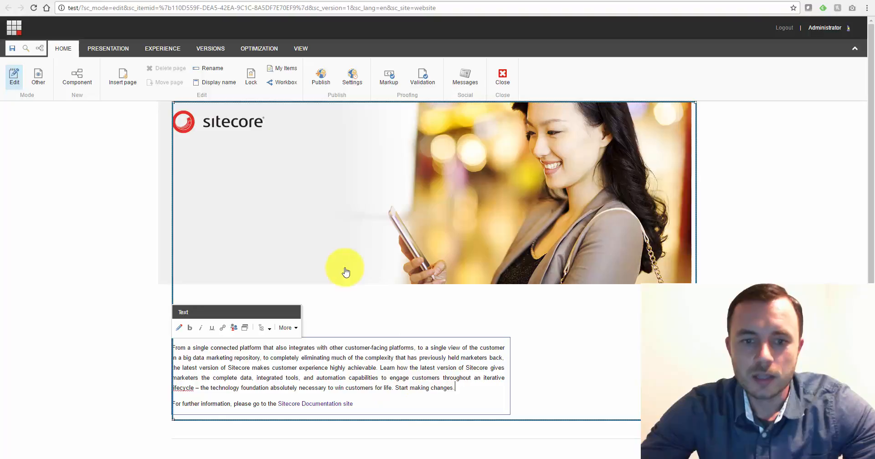
mouse_move(310, 267)
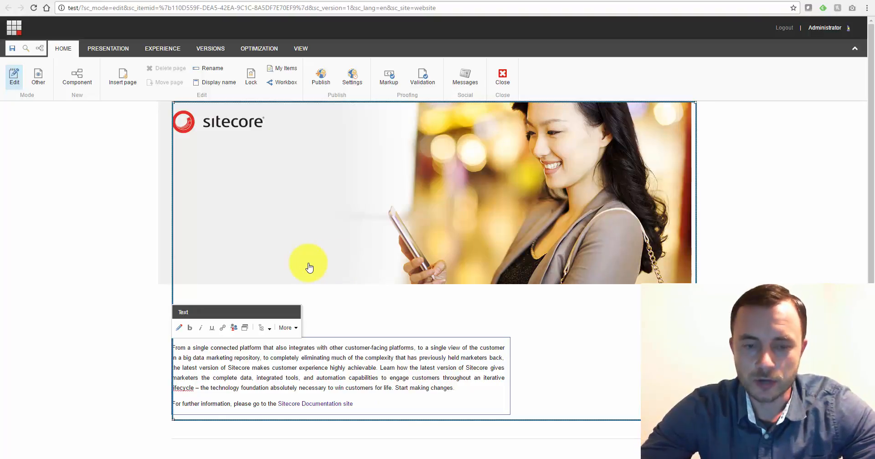
mouse_move(619, 119)
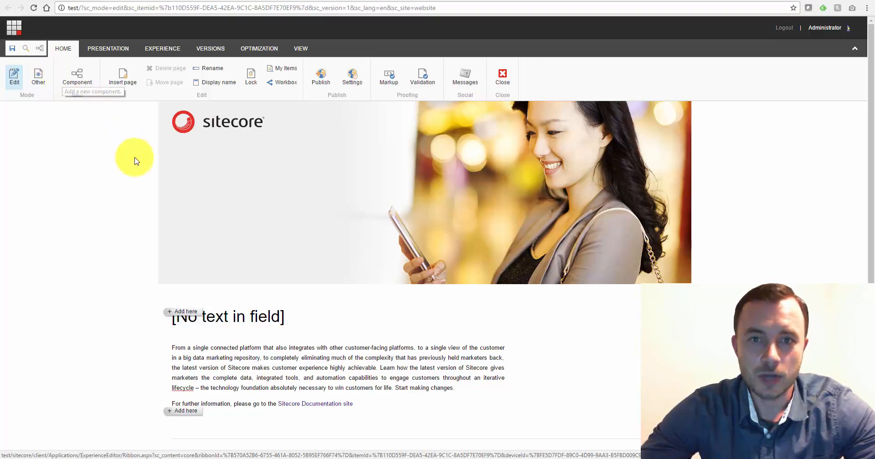
mouse_move(151, 295)
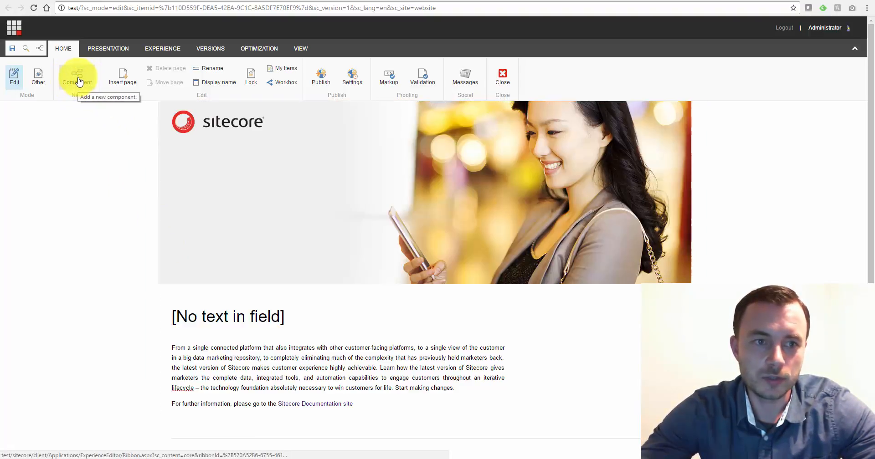
Reveal the 'Add here' insertion points where a new component could be placed on the page
click(76, 76)
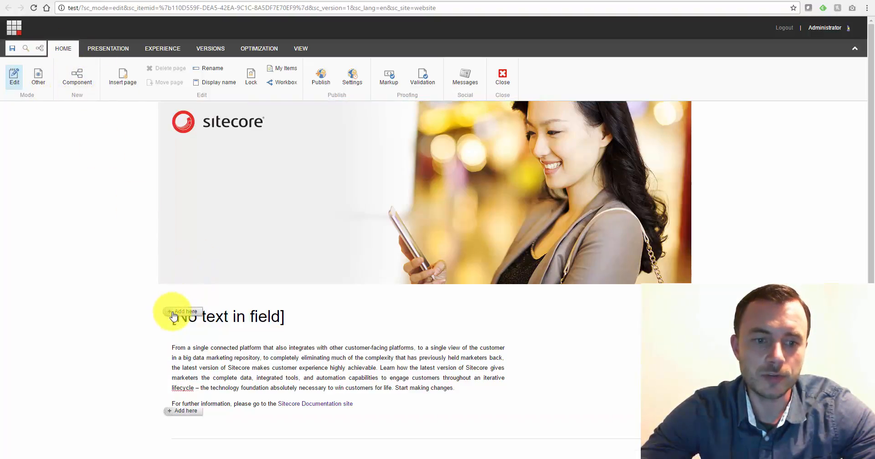
mouse_move(181, 315)
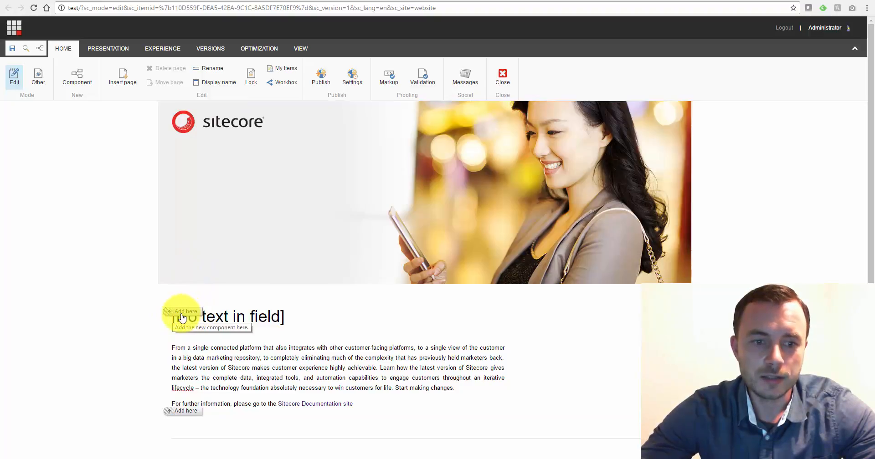
mouse_move(198, 316)
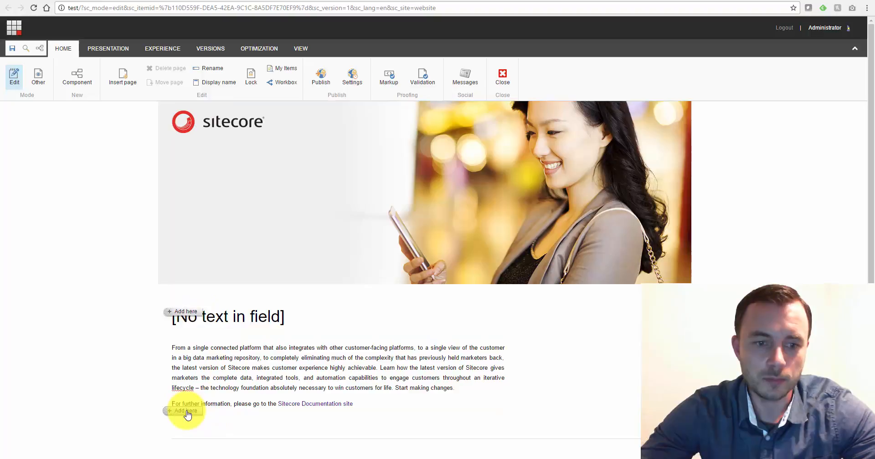
mouse_move(192, 318)
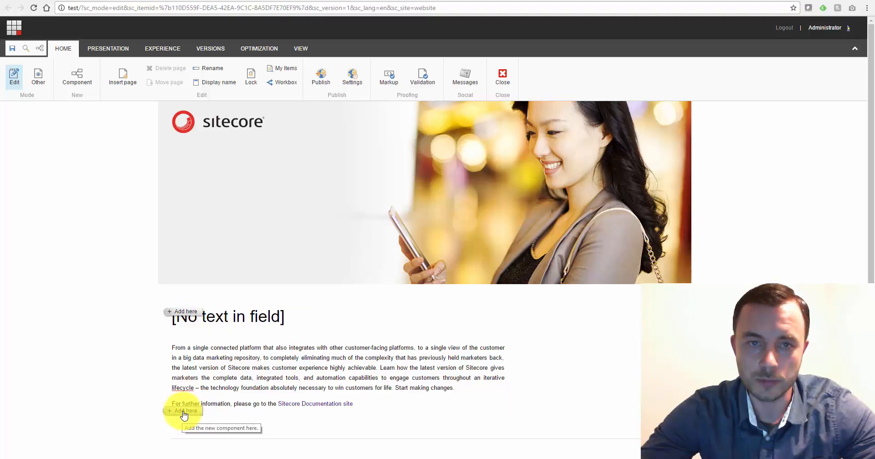
mouse_move(109, 158)
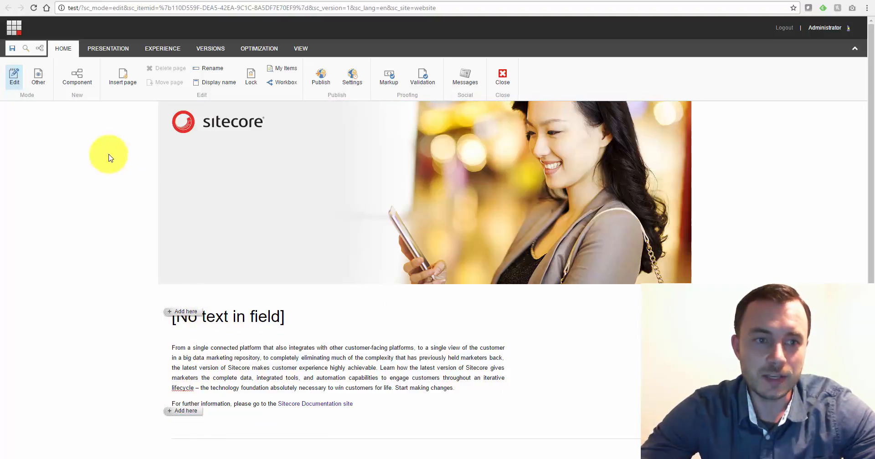
mouse_move(131, 201)
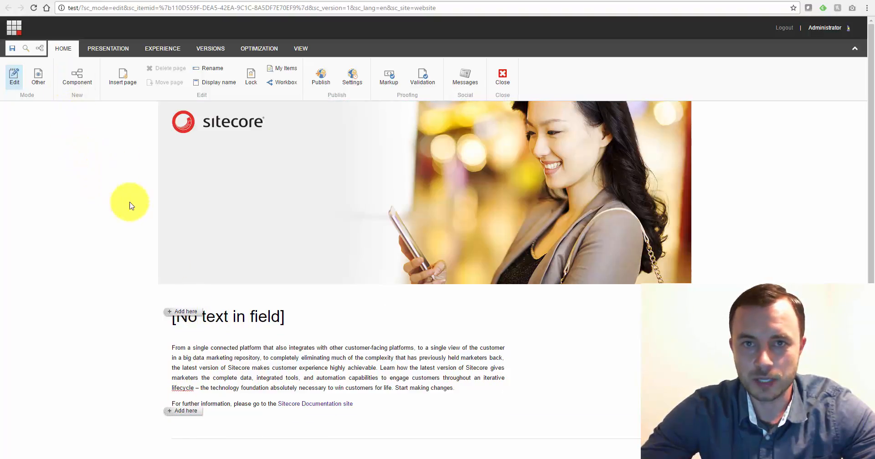
mouse_move(116, 210)
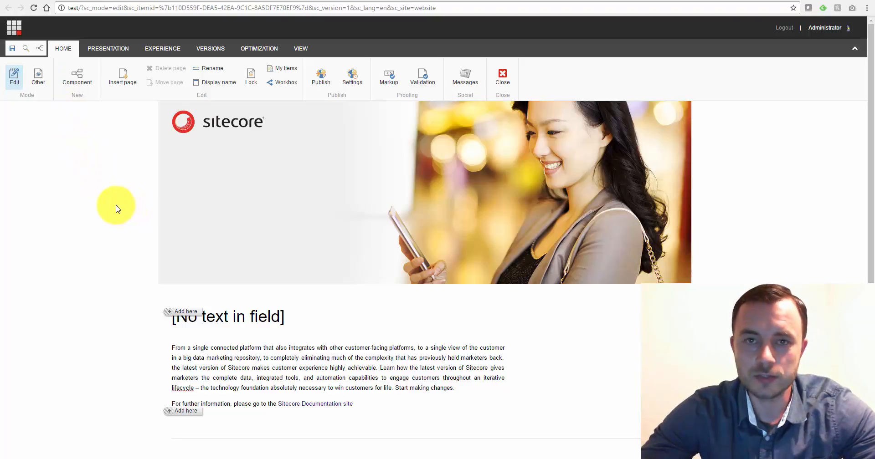
mouse_move(152, 203)
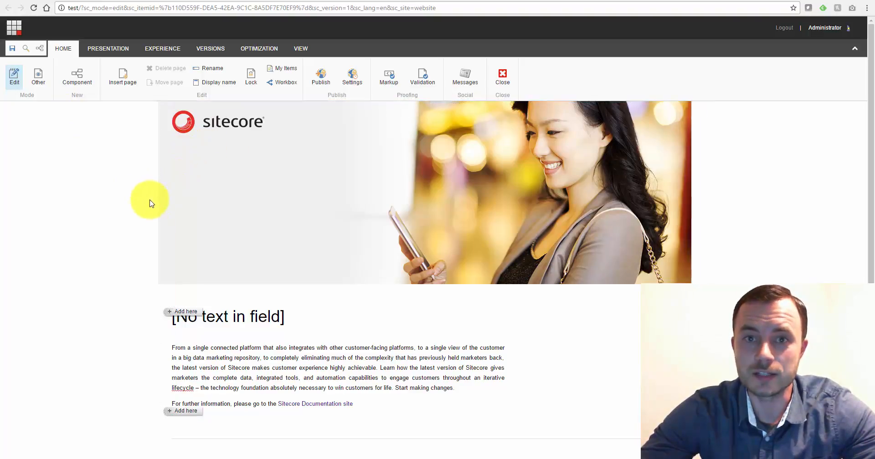
mouse_move(175, 312)
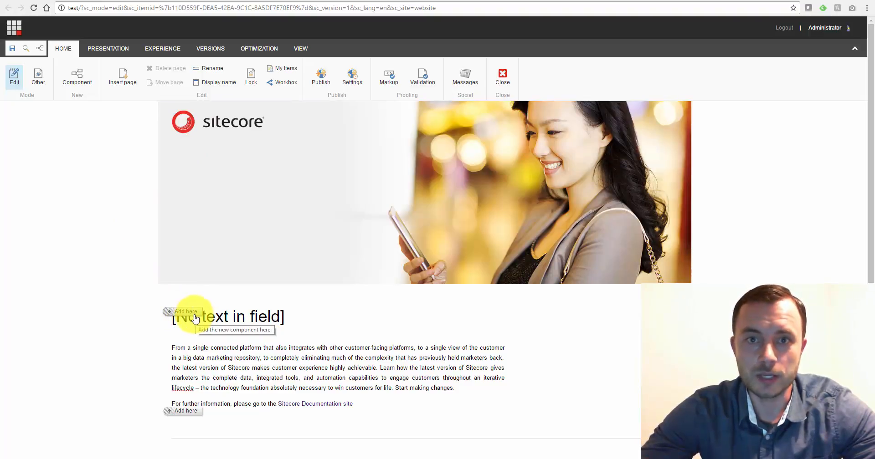
mouse_move(144, 294)
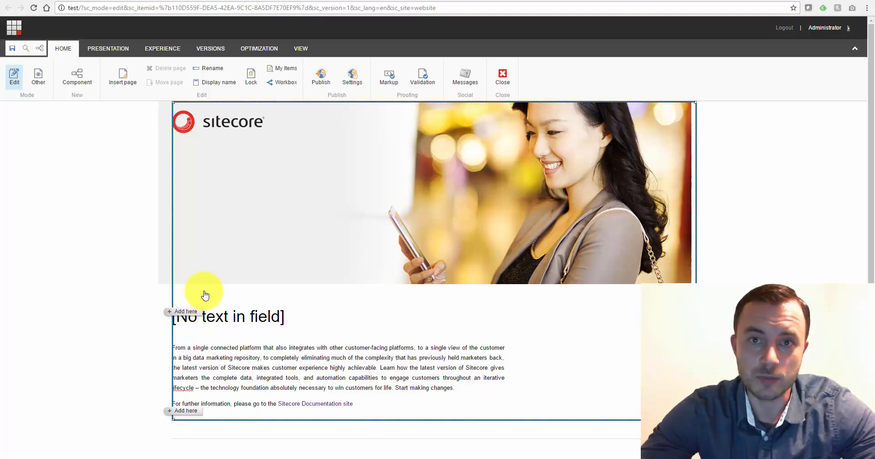
mouse_move(301, 247)
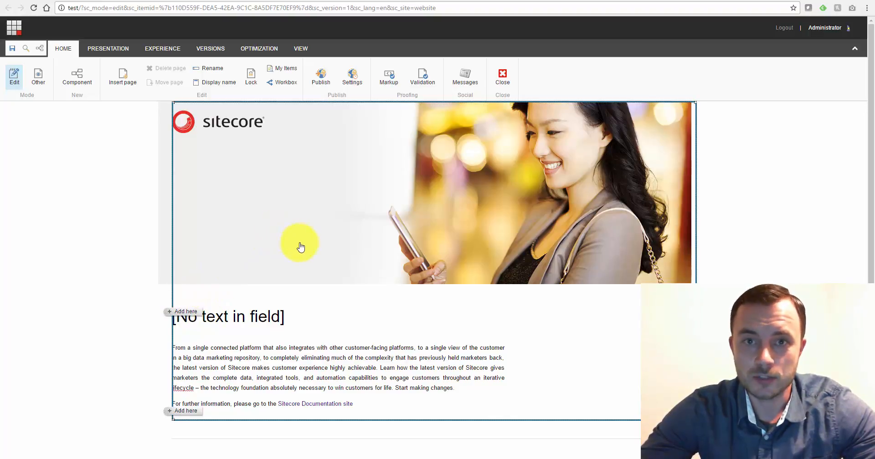
mouse_move(312, 250)
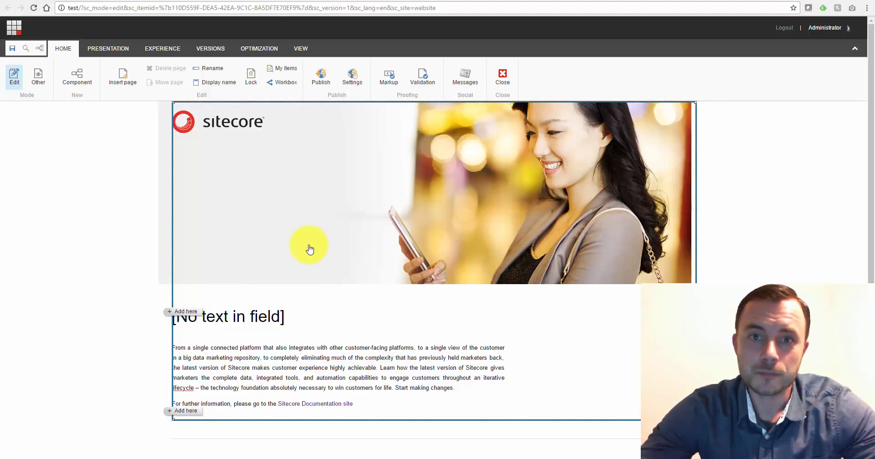
mouse_move(312, 242)
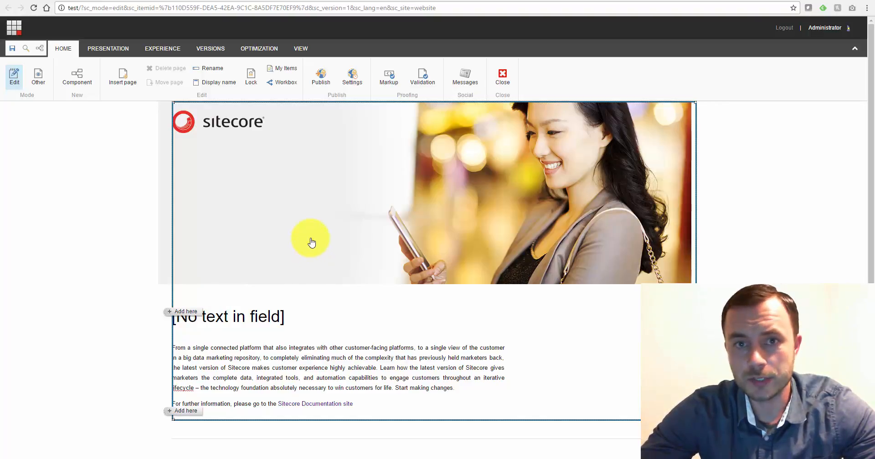
mouse_move(323, 218)
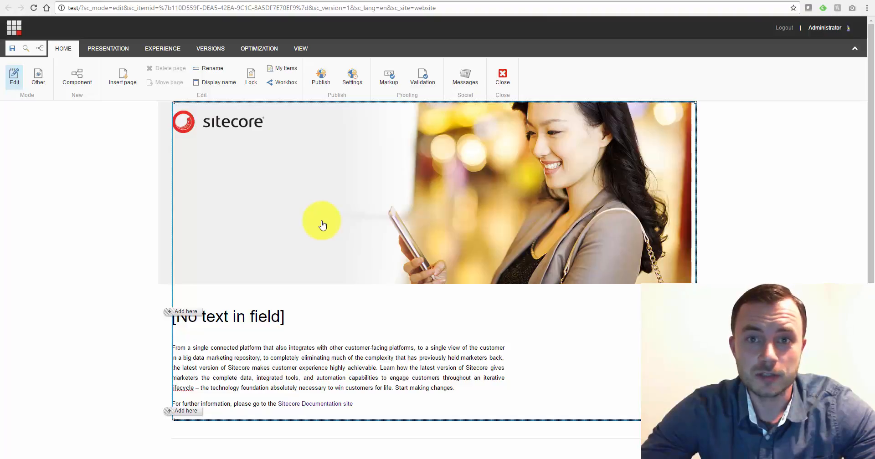
mouse_move(321, 228)
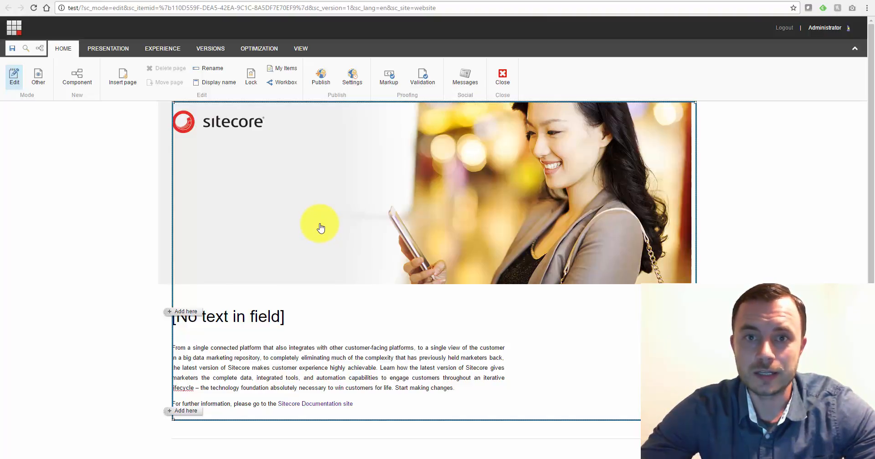
mouse_move(321, 231)
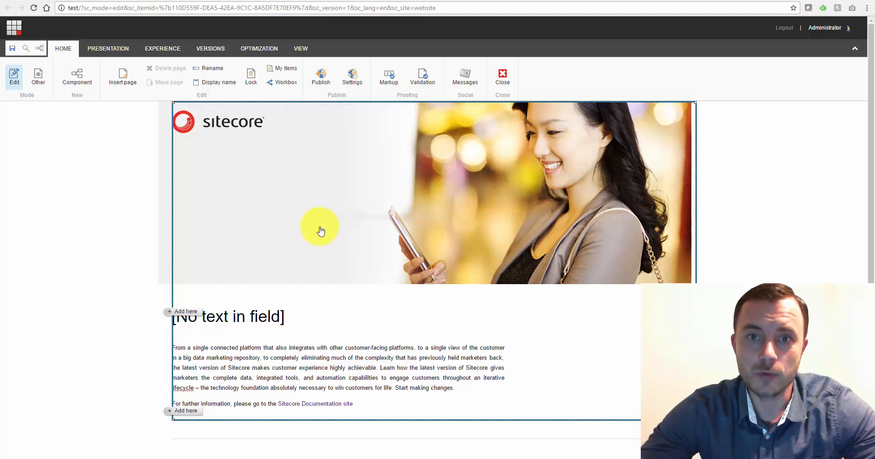
mouse_move(322, 230)
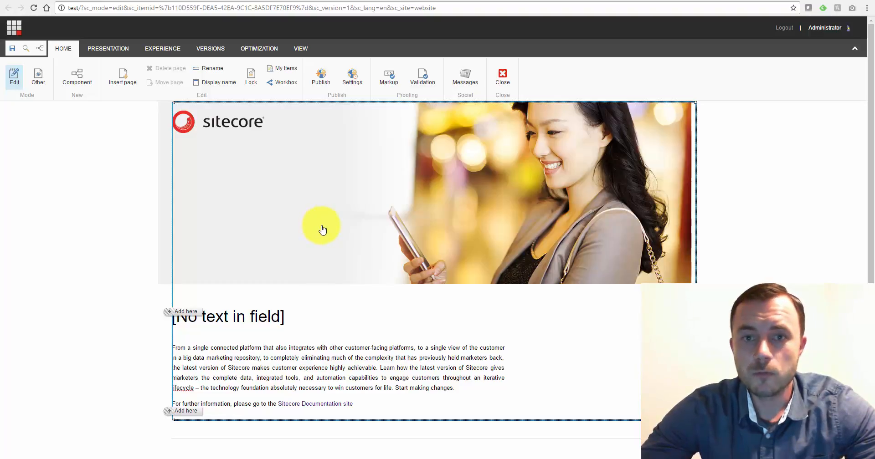
mouse_move(333, 220)
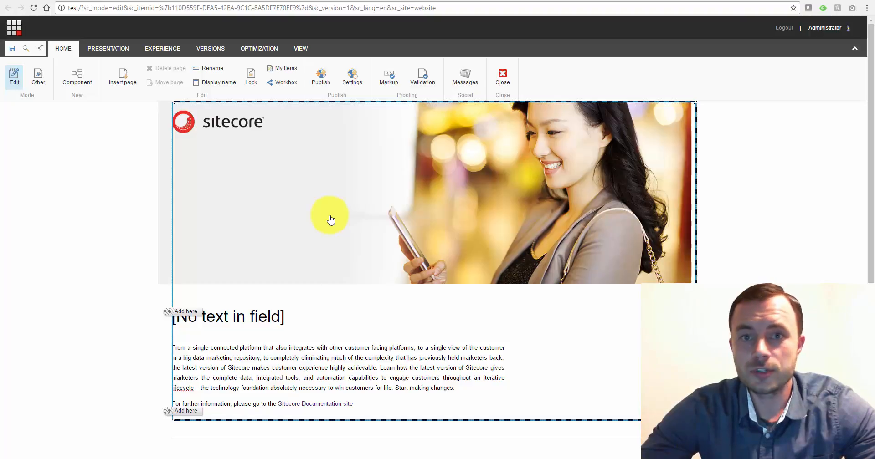
mouse_move(354, 215)
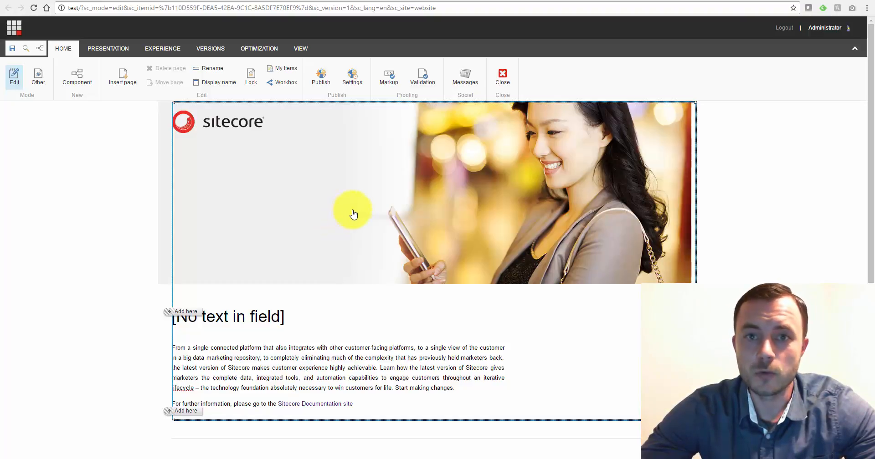
mouse_move(370, 207)
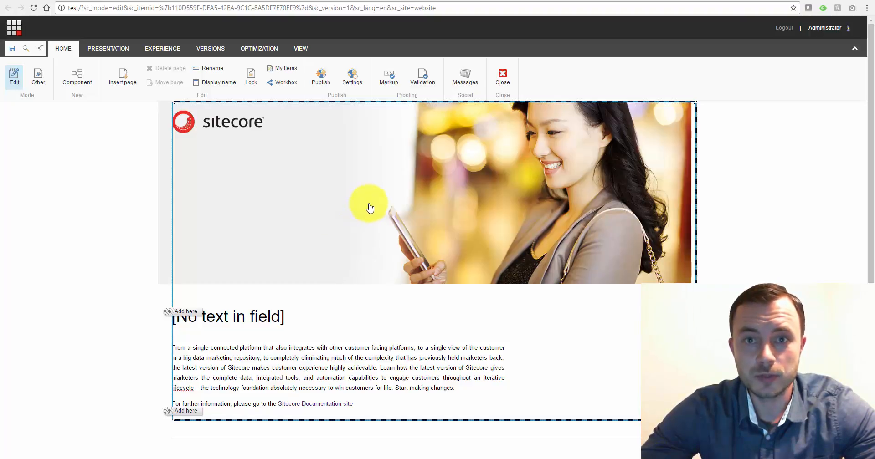
mouse_move(378, 217)
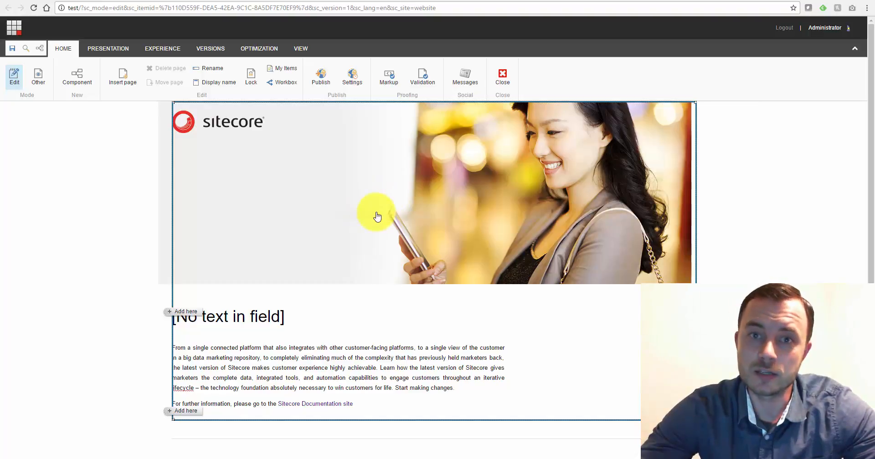
mouse_move(388, 224)
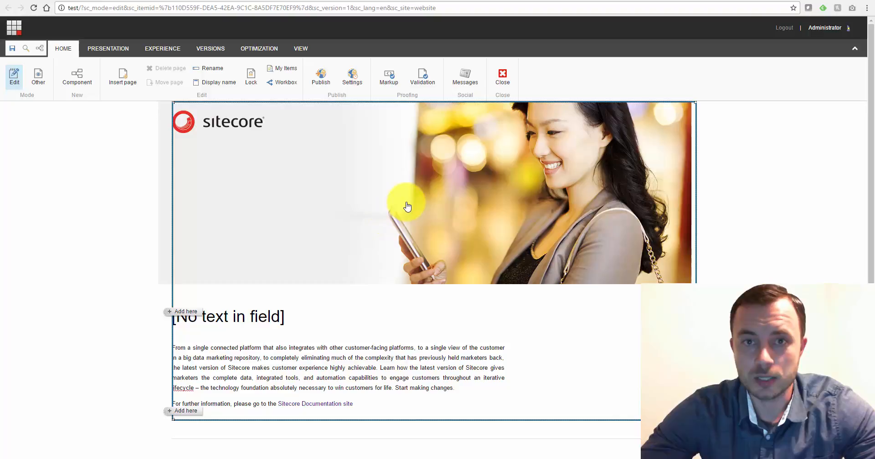
mouse_move(405, 207)
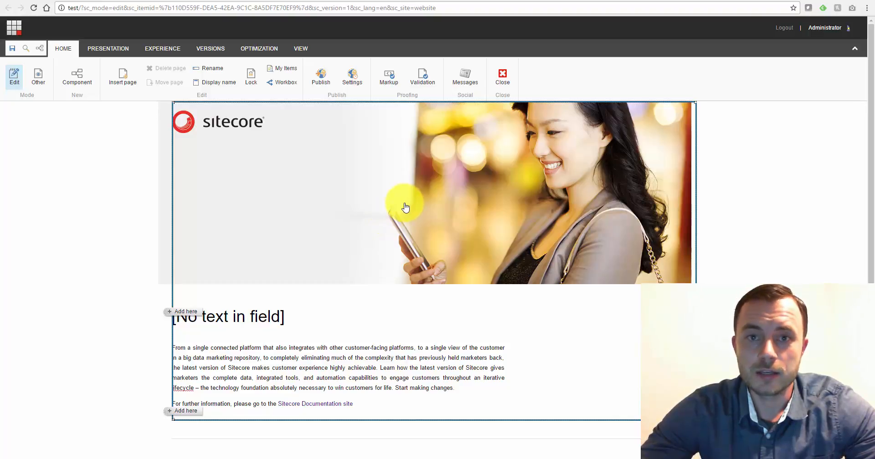
mouse_move(402, 205)
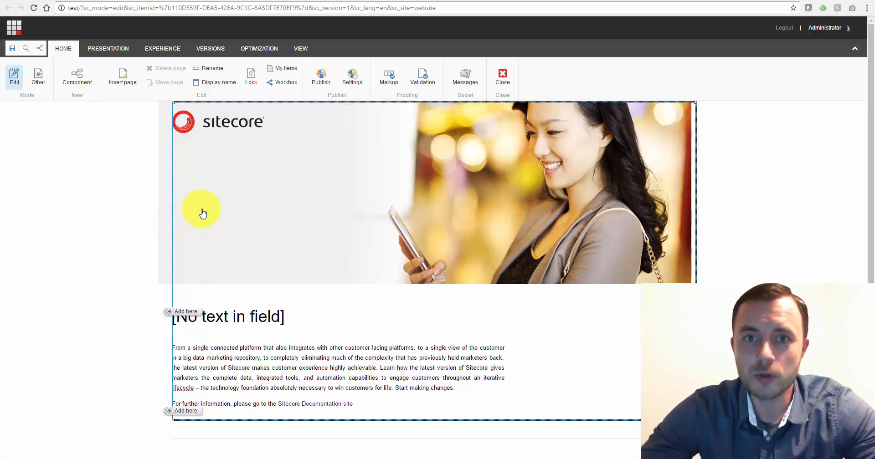
mouse_move(213, 209)
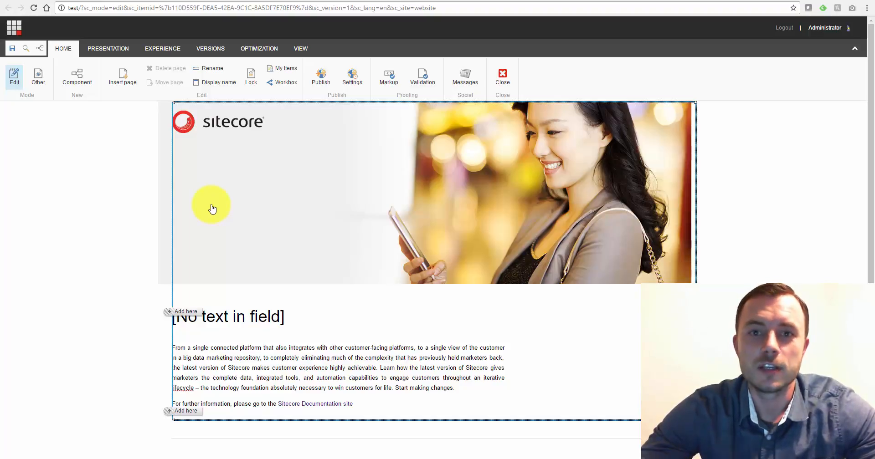
mouse_move(216, 219)
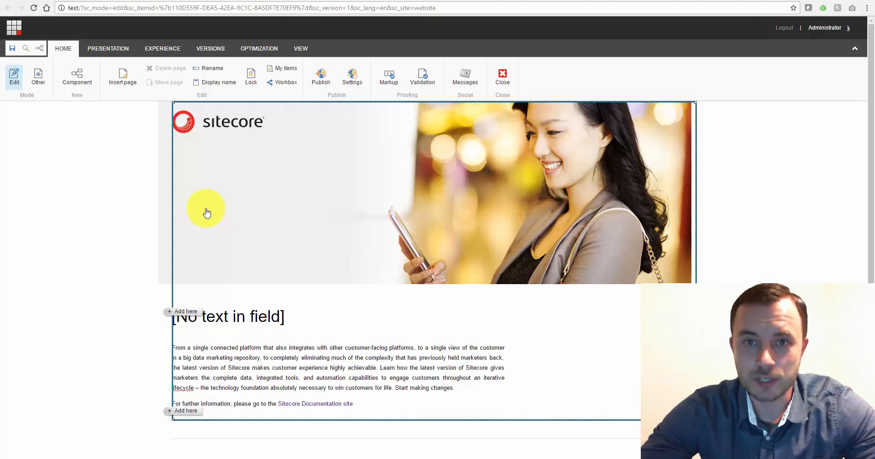
mouse_move(213, 211)
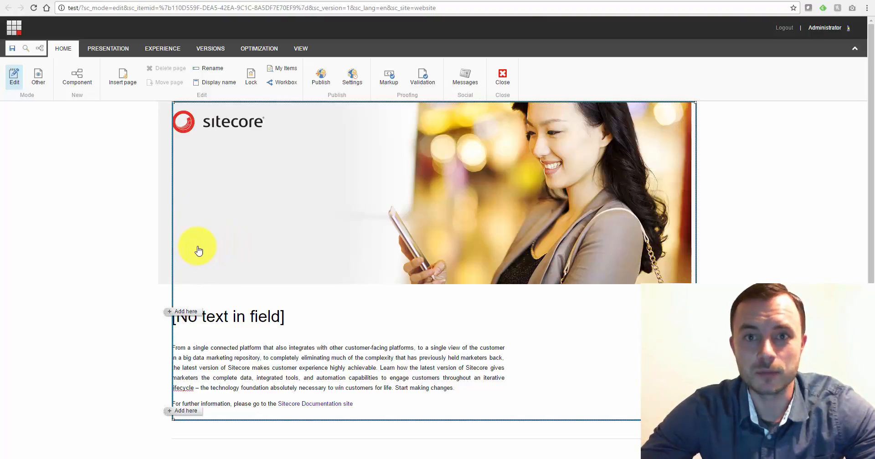
click(257, 321)
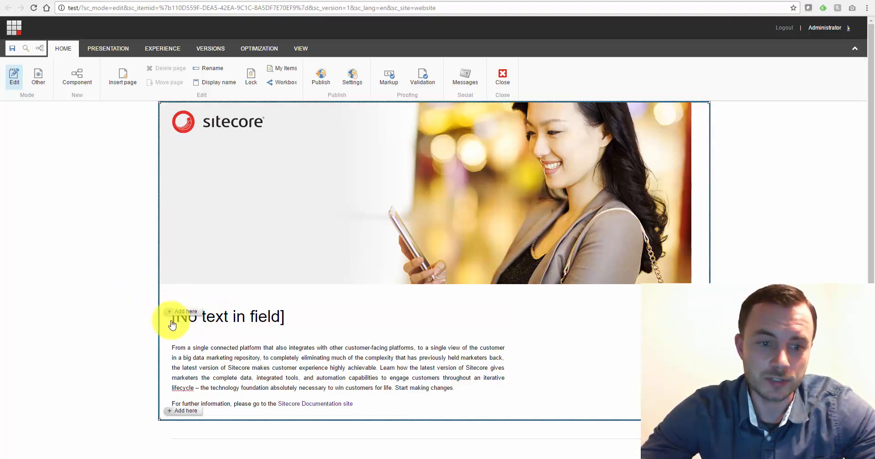
mouse_move(157, 195)
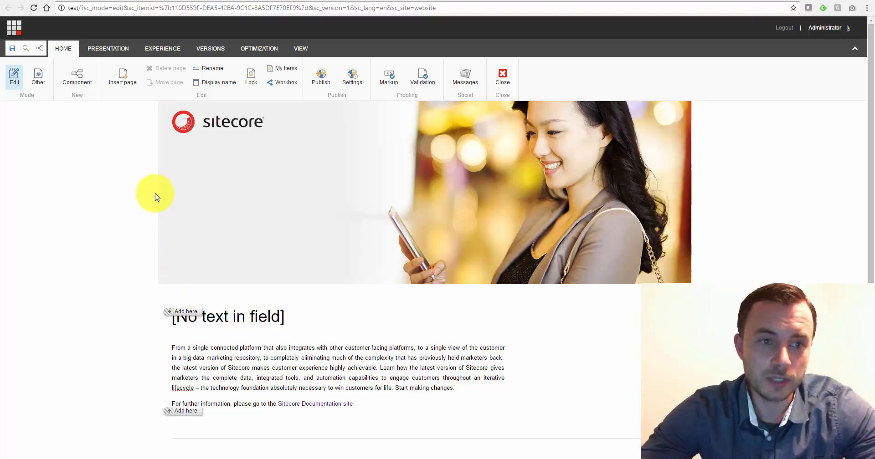
mouse_move(192, 323)
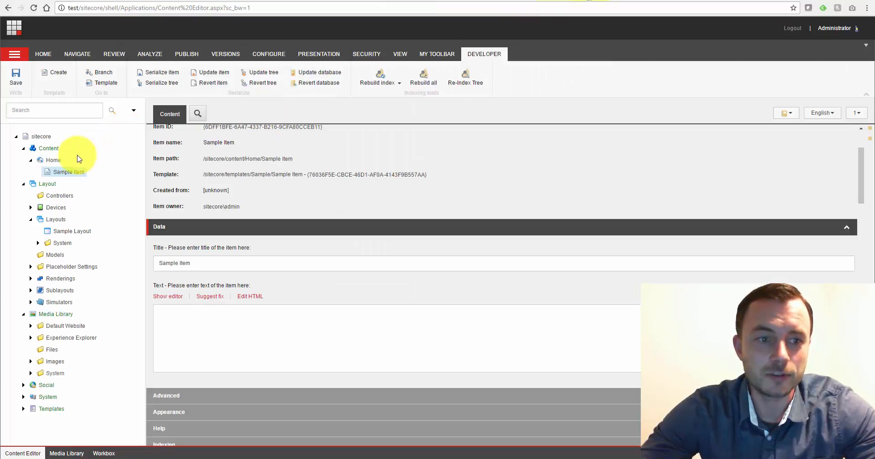
Collapse Media Library and System so Layout > Placeholder Settings shows its content and webedit items
click(319, 54)
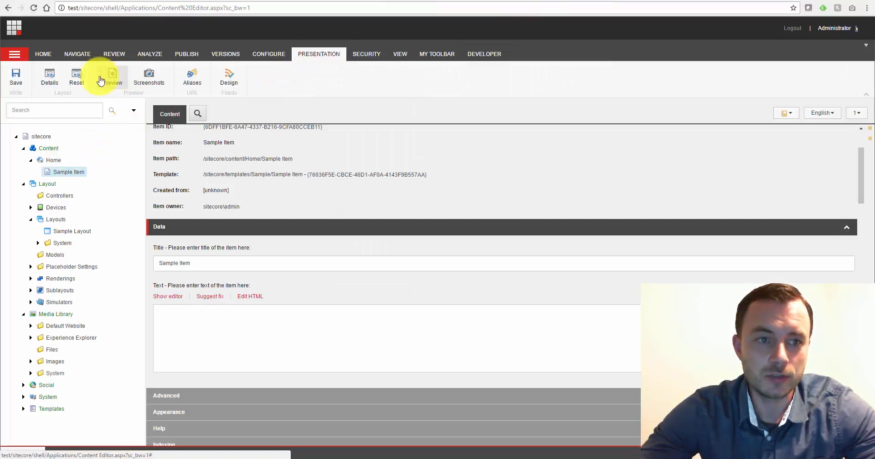
click(49, 76)
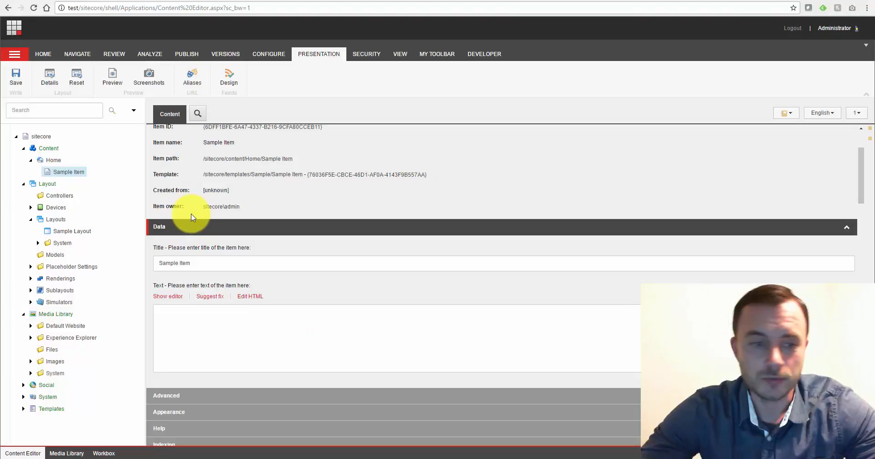
mouse_move(36, 337)
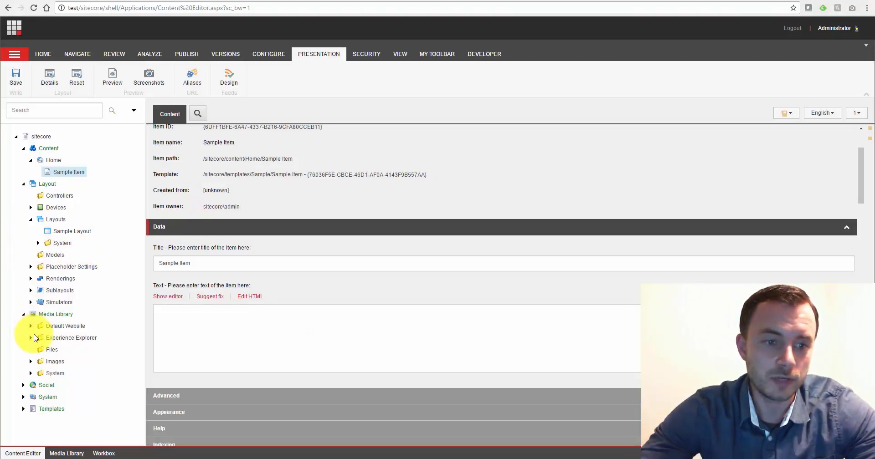
click(24, 184)
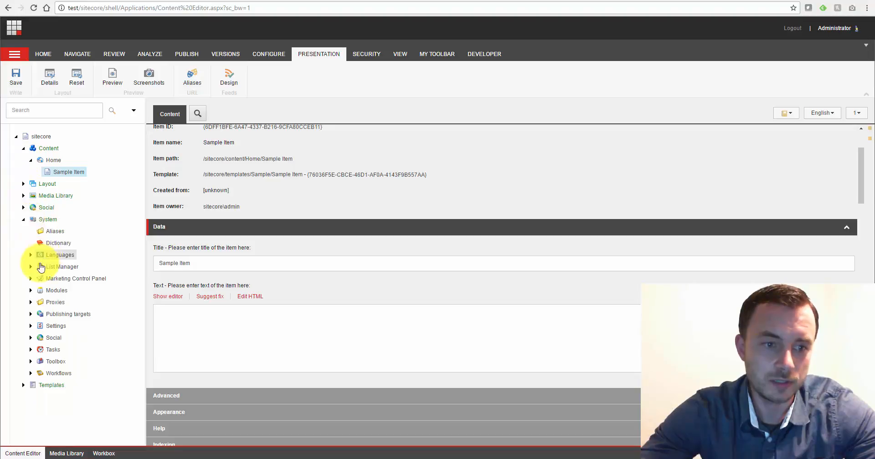
click(24, 184)
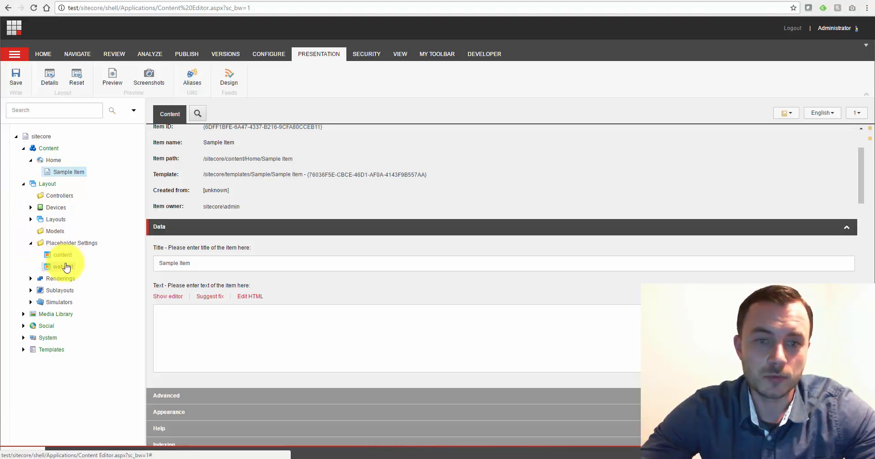
Review the global content placeholder settings item and its Placeholder Key value 'content'
click(62, 255)
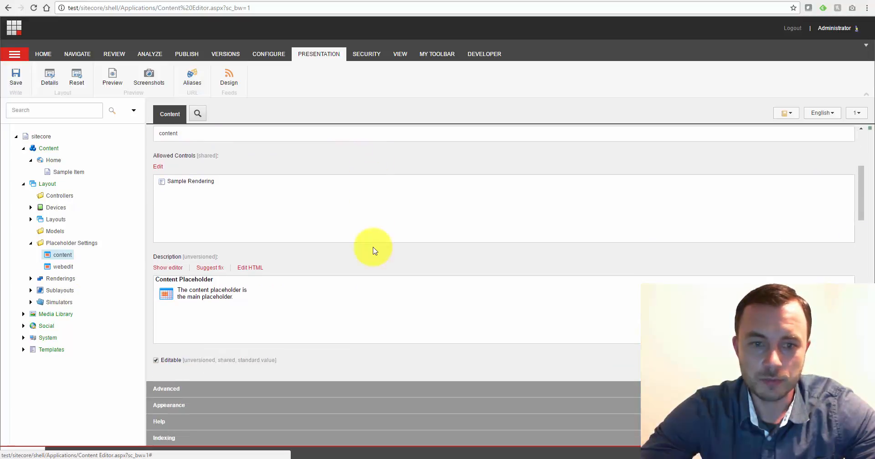
click(400, 53)
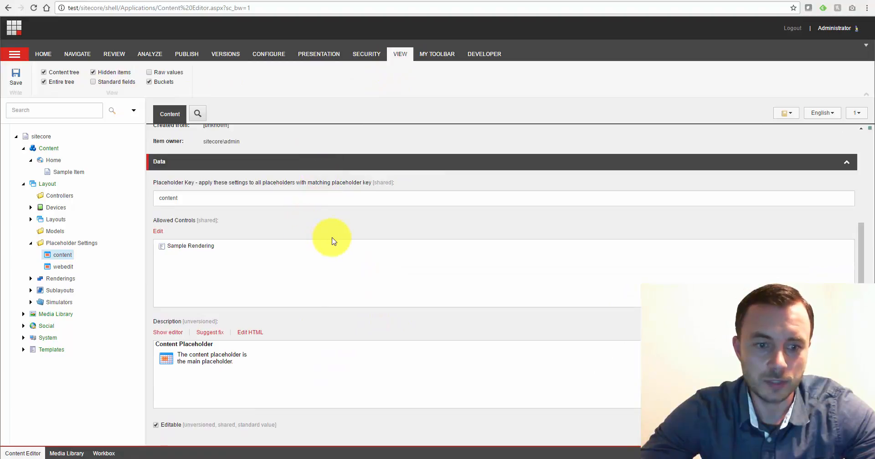
click(167, 198)
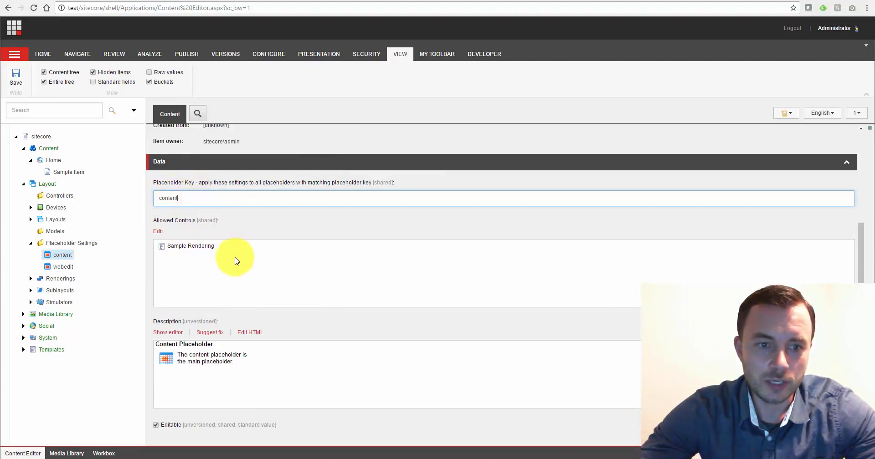
double_click(168, 198)
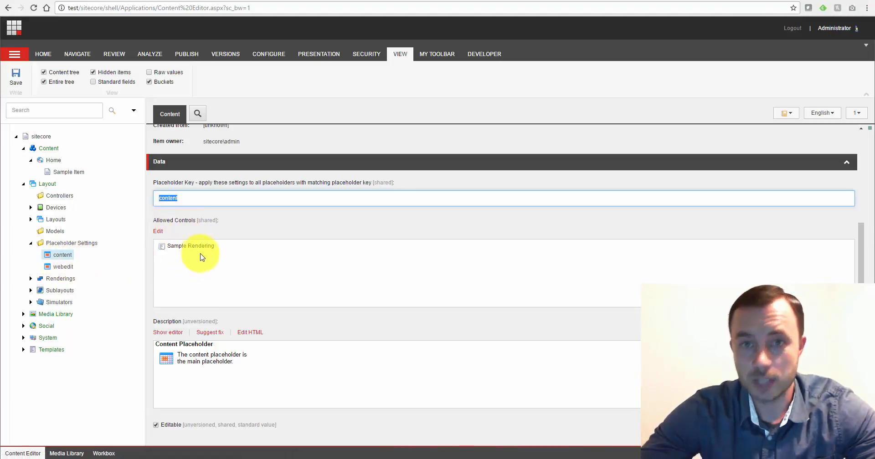
mouse_move(241, 370)
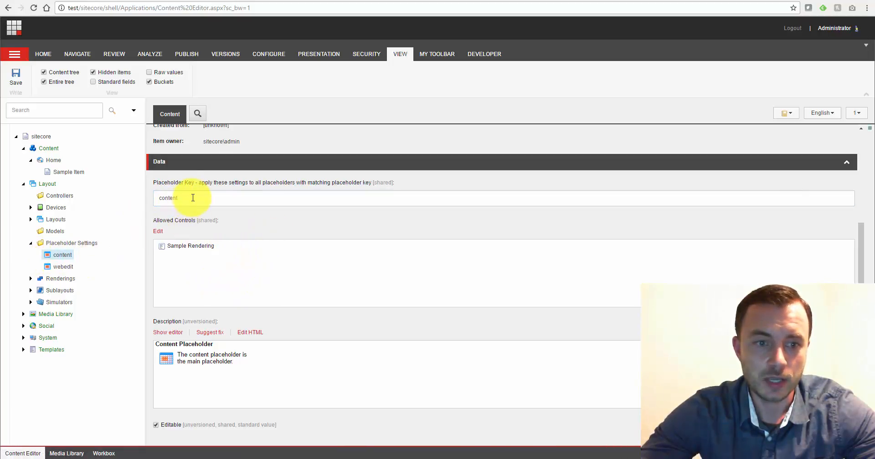
Finish inspecting the content placeholder key, then switch to the Home item
double_click(167, 198)
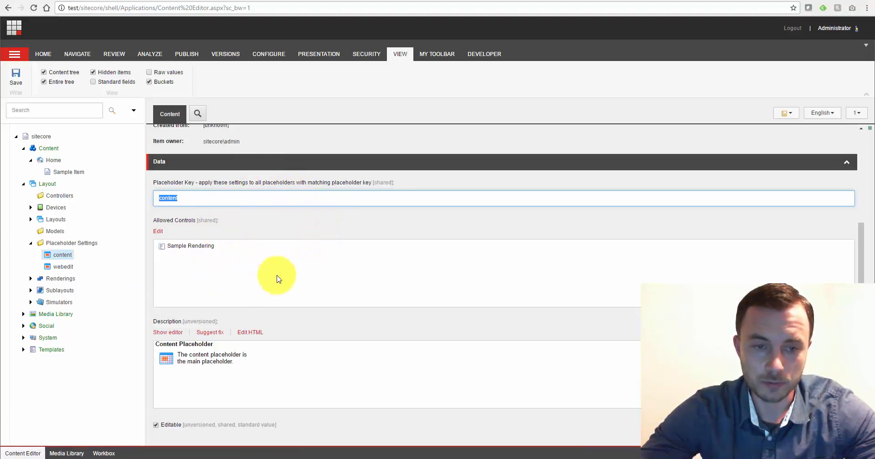
mouse_move(240, 210)
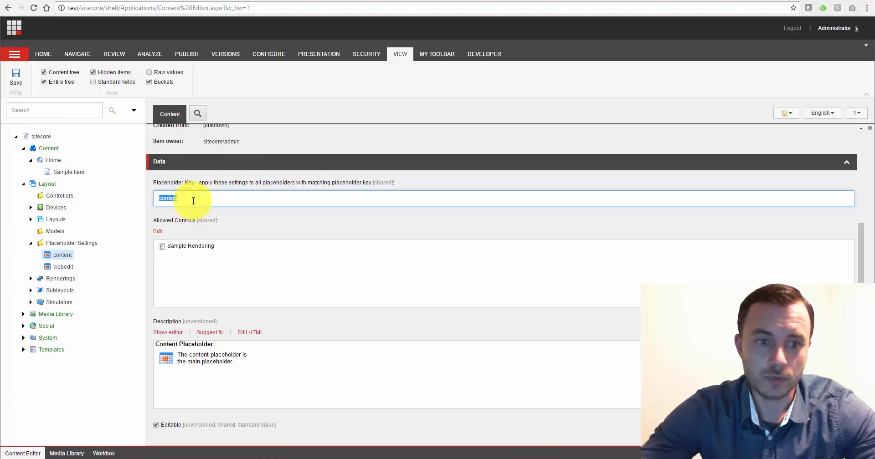
mouse_move(138, 232)
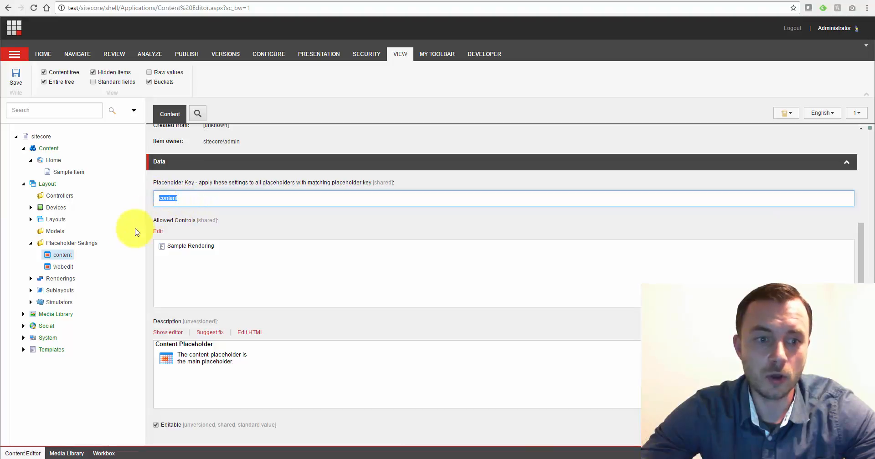
click(187, 198)
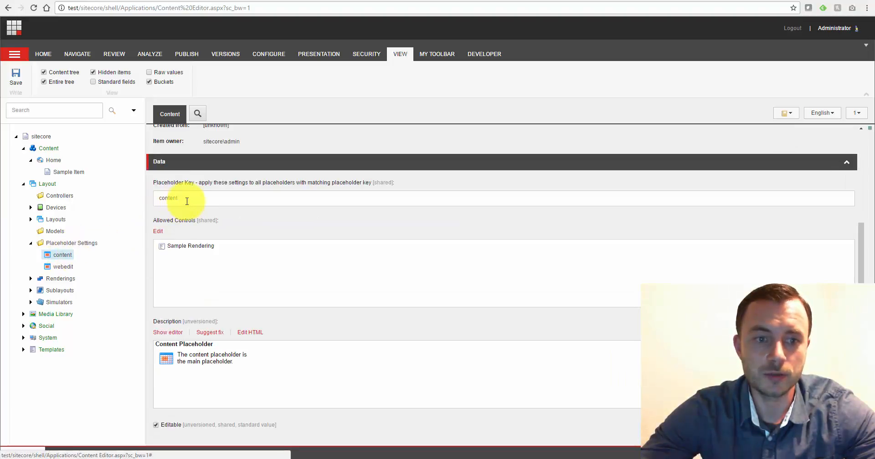
double_click(167, 199)
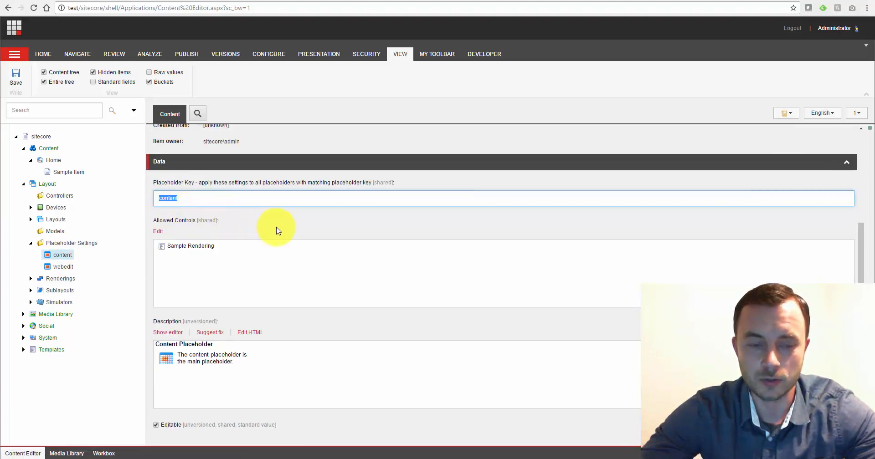
mouse_move(270, 223)
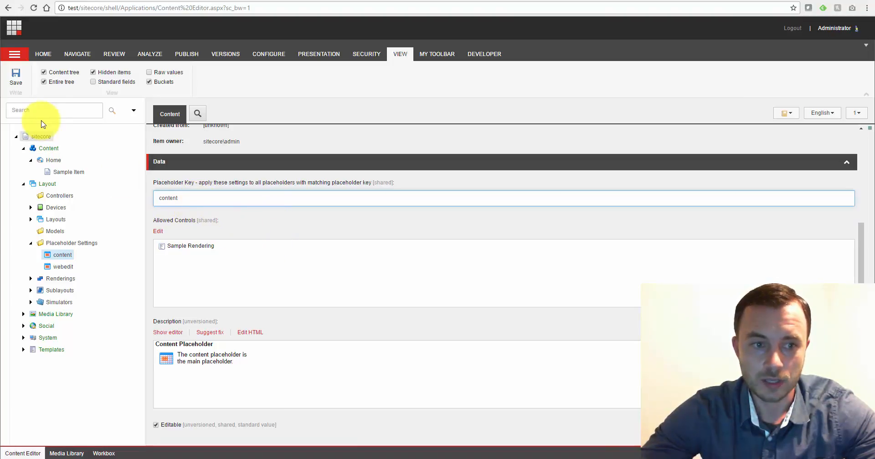
click(53, 160)
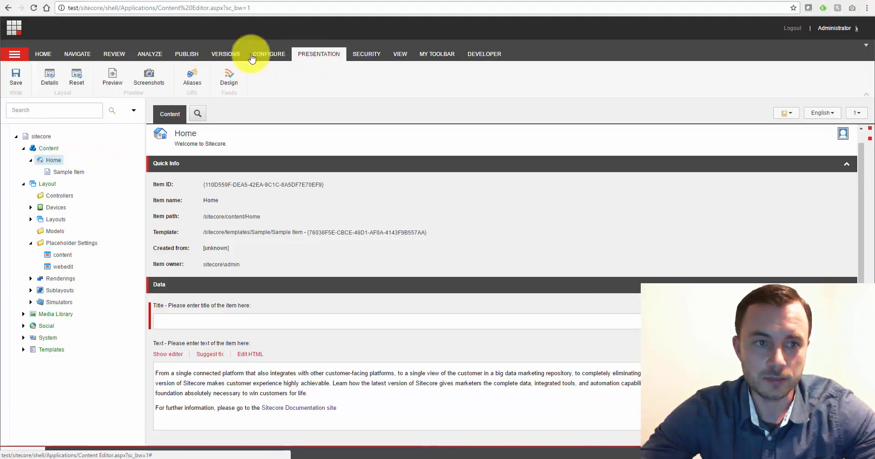
Recheck the global content placeholder settings, then return to Home for its shared layout details
click(71, 243)
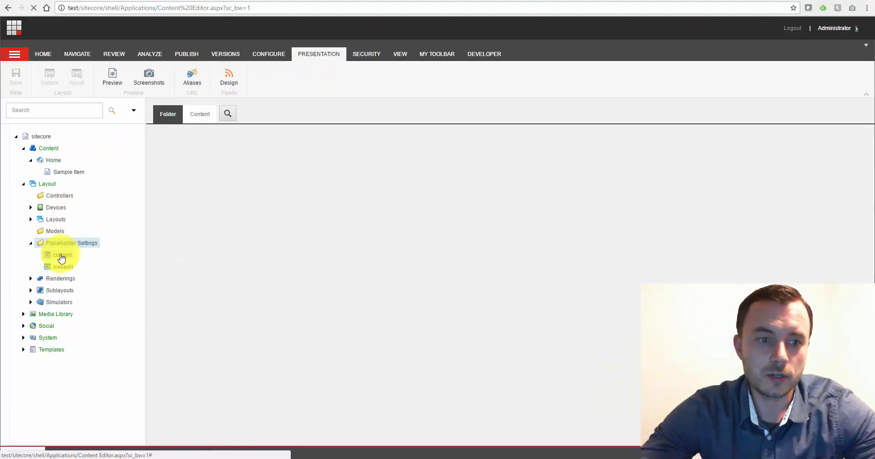
click(62, 255)
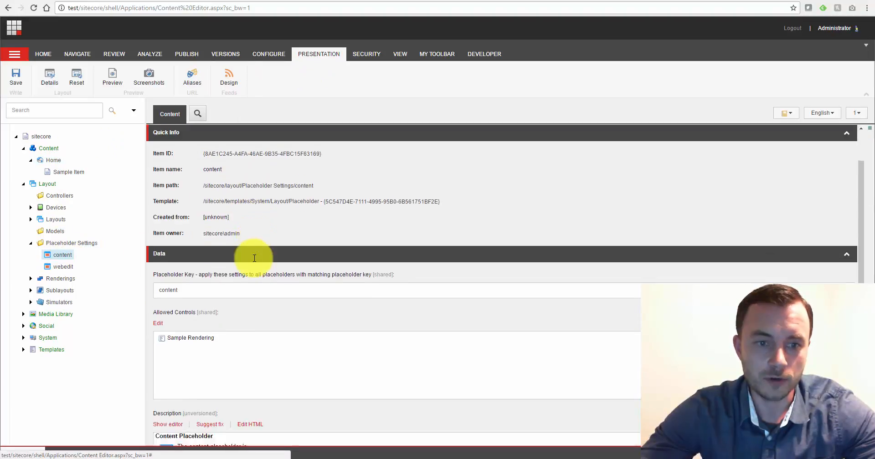
scroll(down, 3)
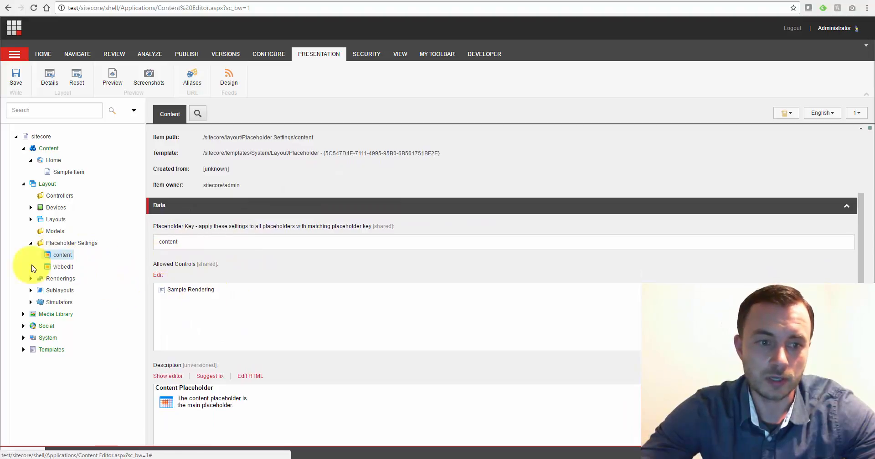
click(52, 161)
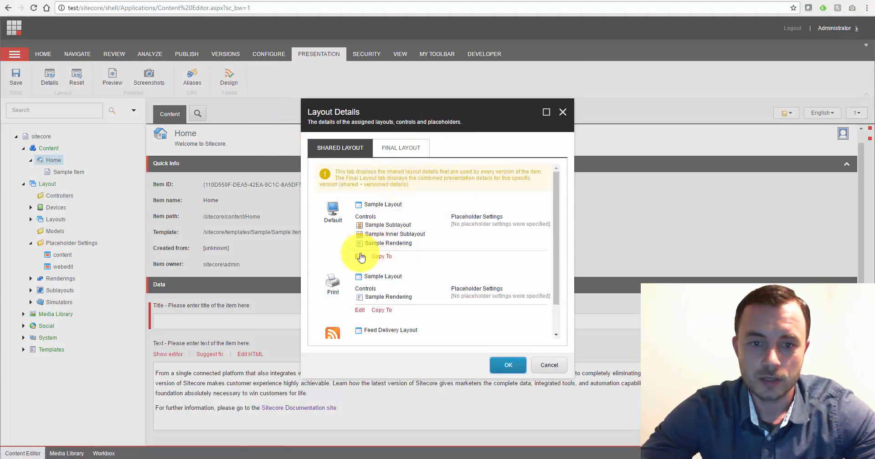
Edit Home's Default device layout and view its controls and empty placeholder settings
click(360, 257)
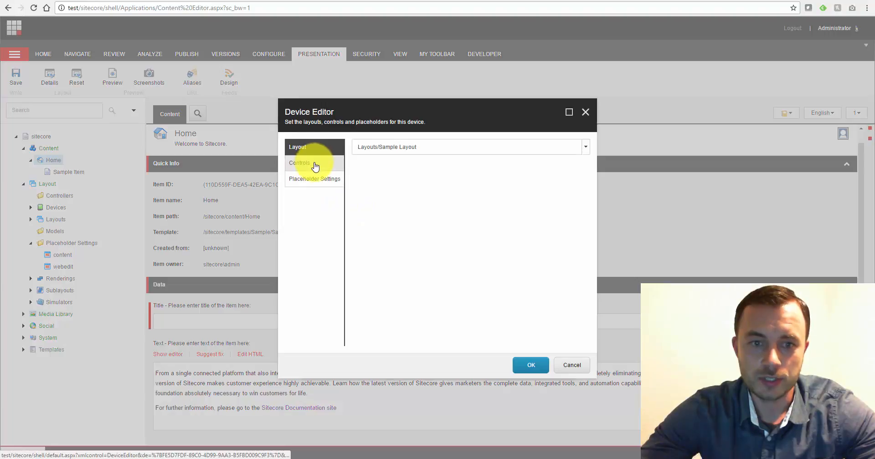
click(299, 163)
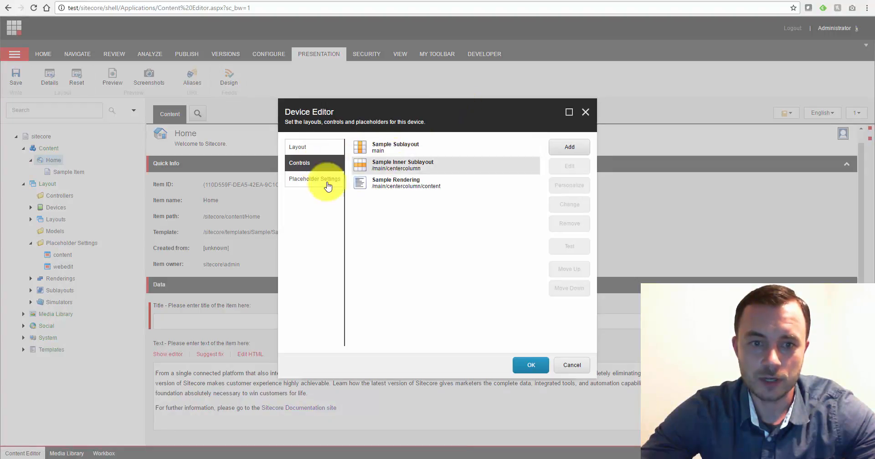
click(313, 179)
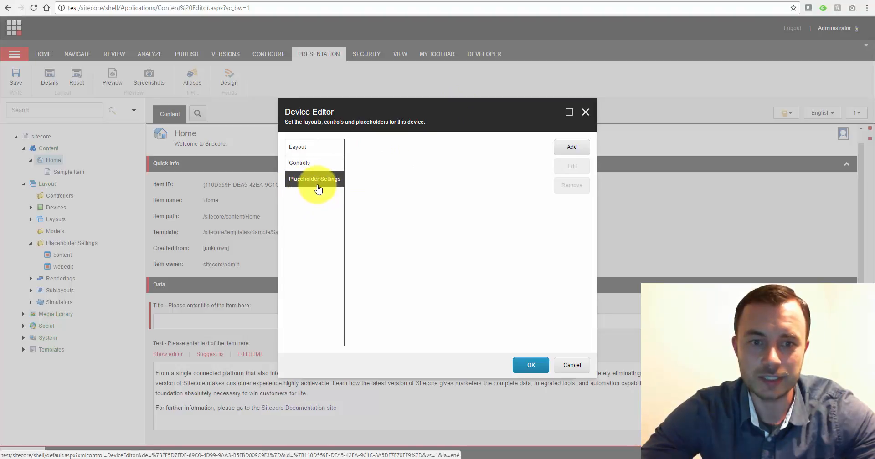
mouse_move(329, 182)
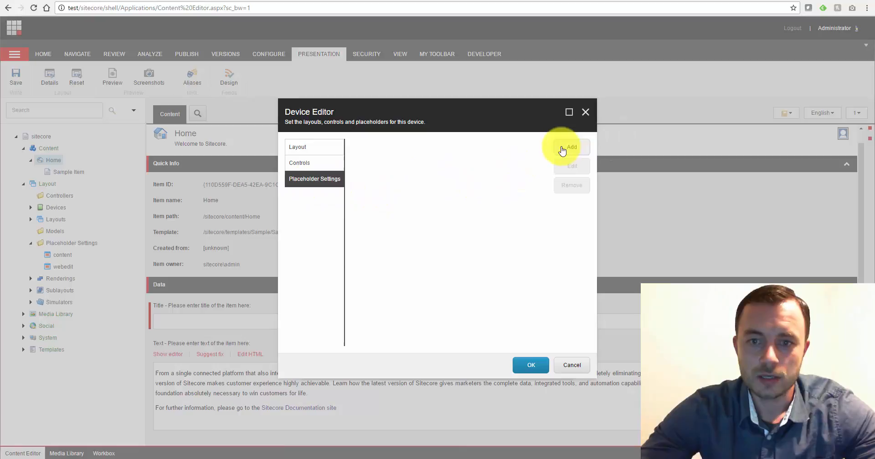
Add the existing content placeholder settings with Placeholder Key 'content' to the default device and confirm
click(572, 147)
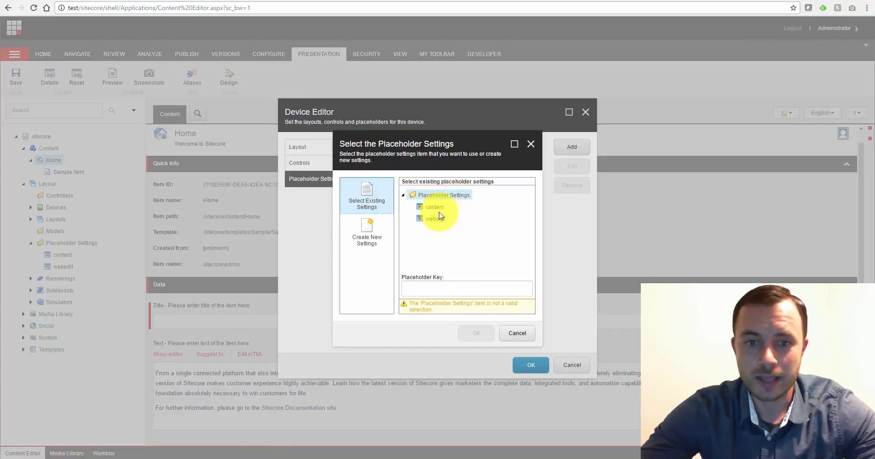
click(434, 207)
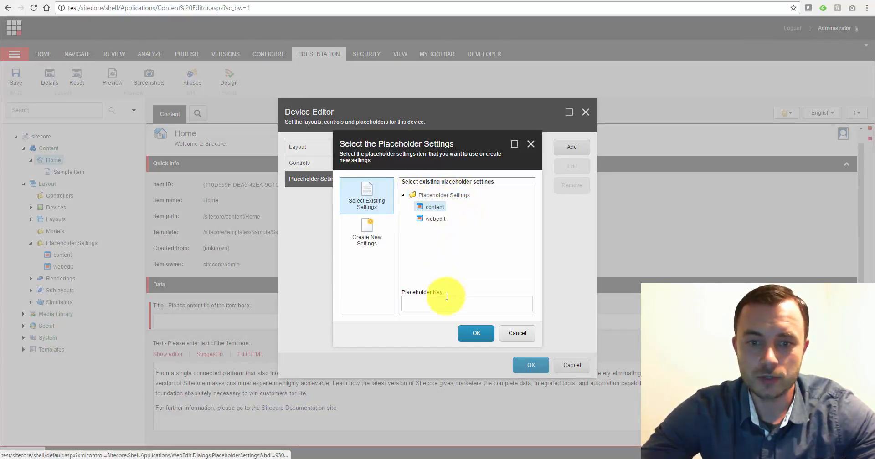
text(c)
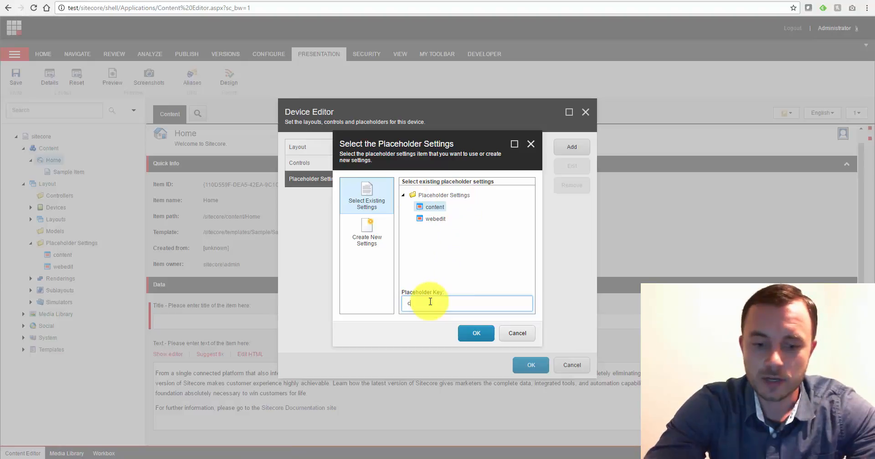
text(ontent)
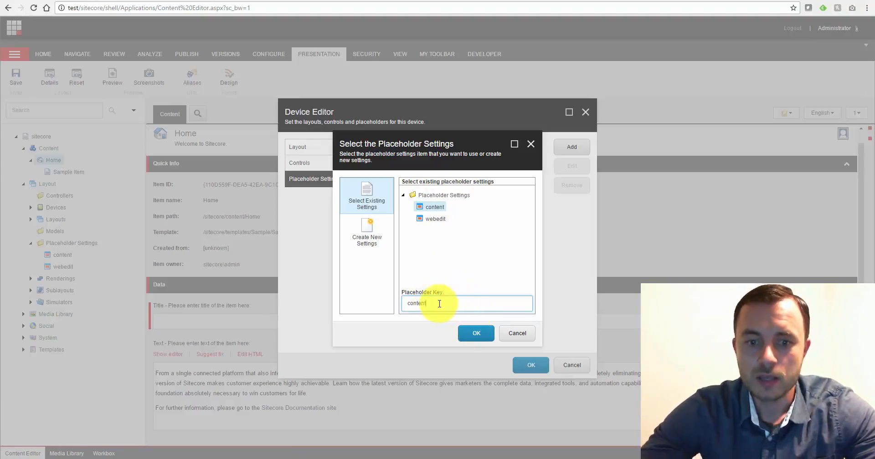
double_click(416, 304)
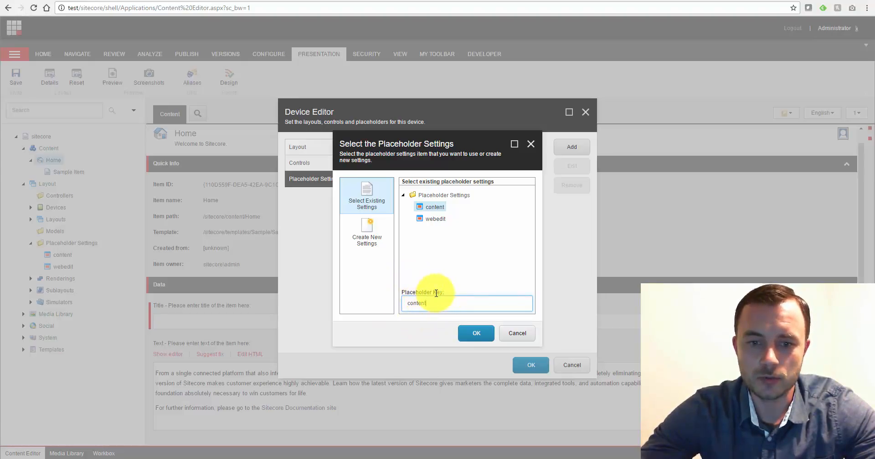
click(434, 207)
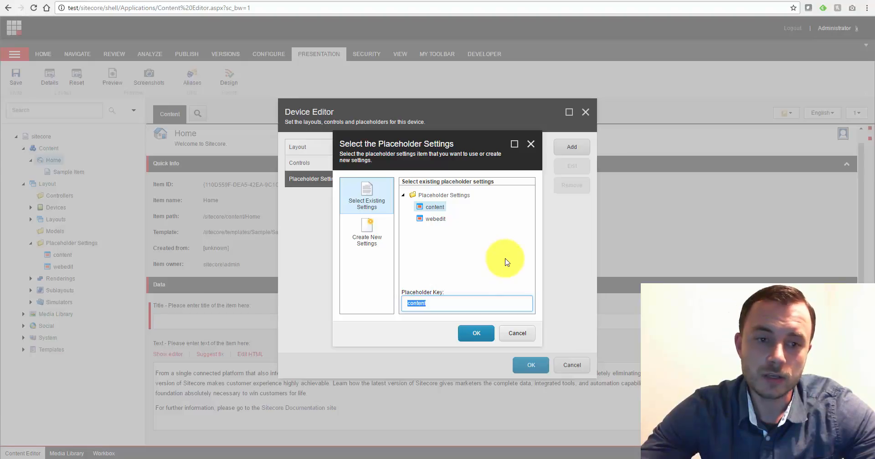
mouse_move(507, 249)
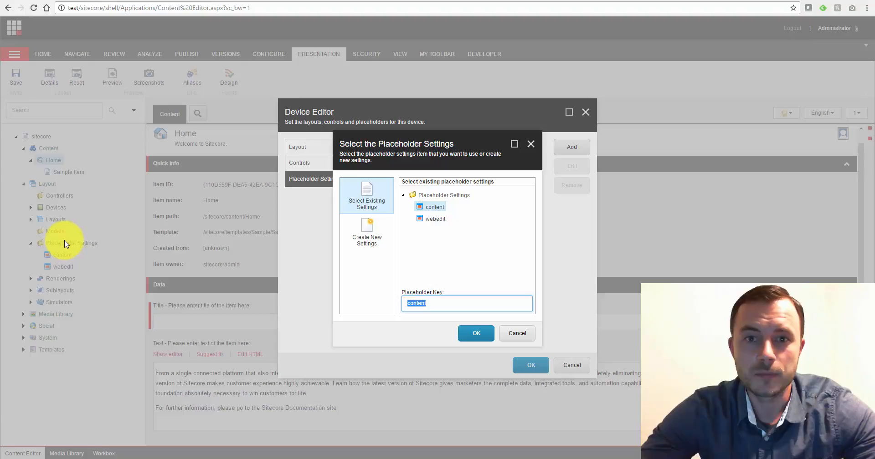
mouse_move(490, 264)
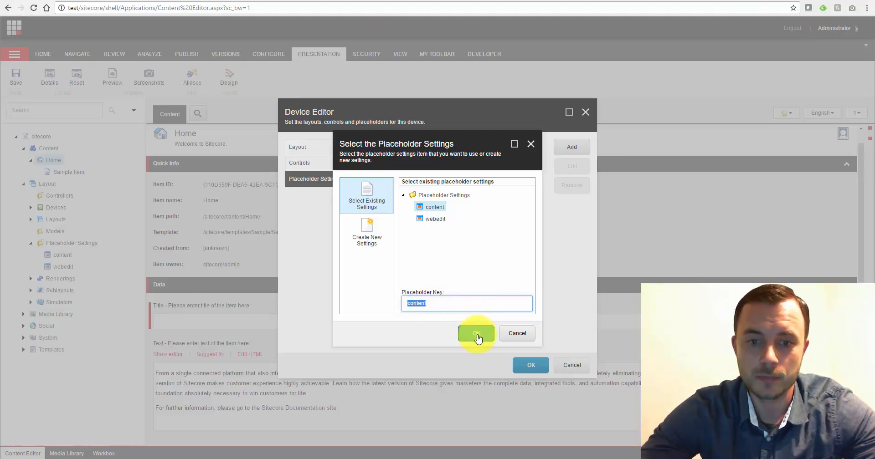
click(476, 334)
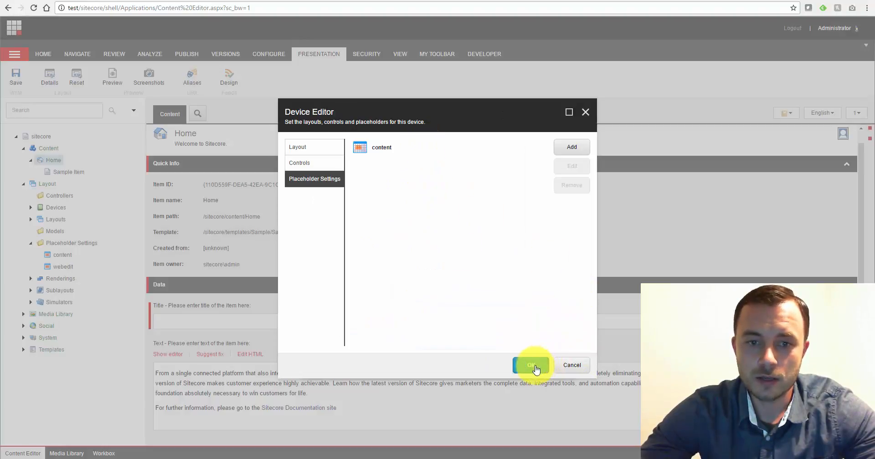
Confirm the device layout changes and view the global content placeholder settings allowing Sample Rendering
click(532, 365)
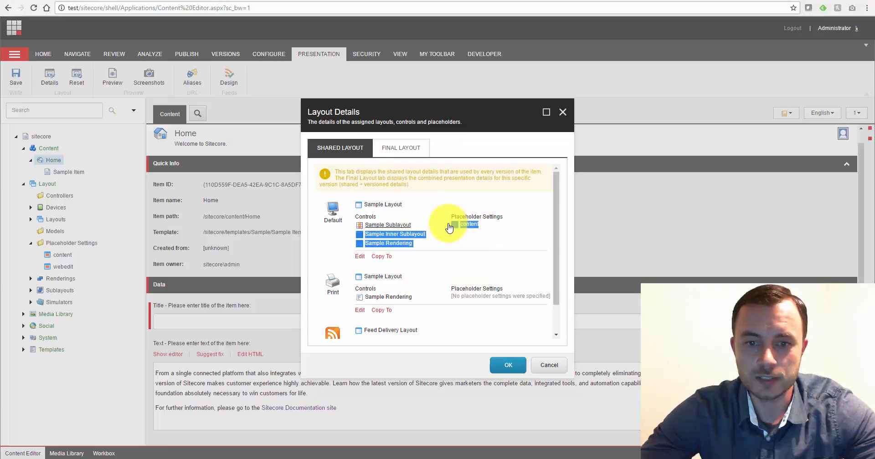
mouse_move(483, 234)
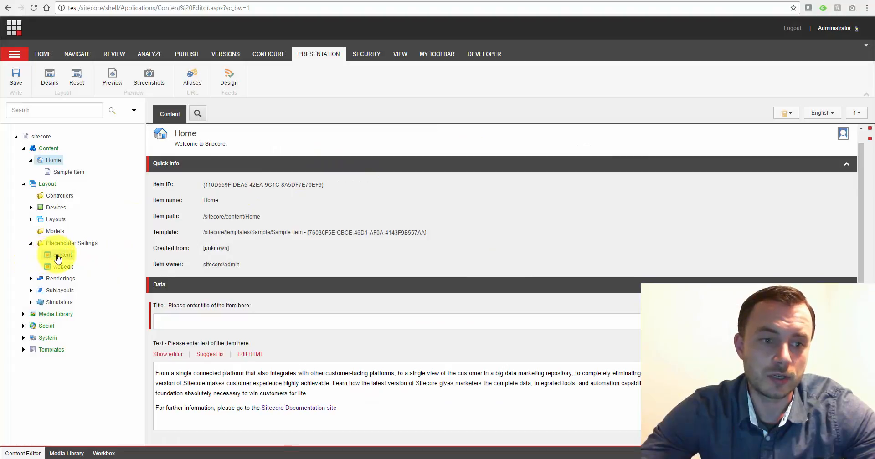
click(62, 255)
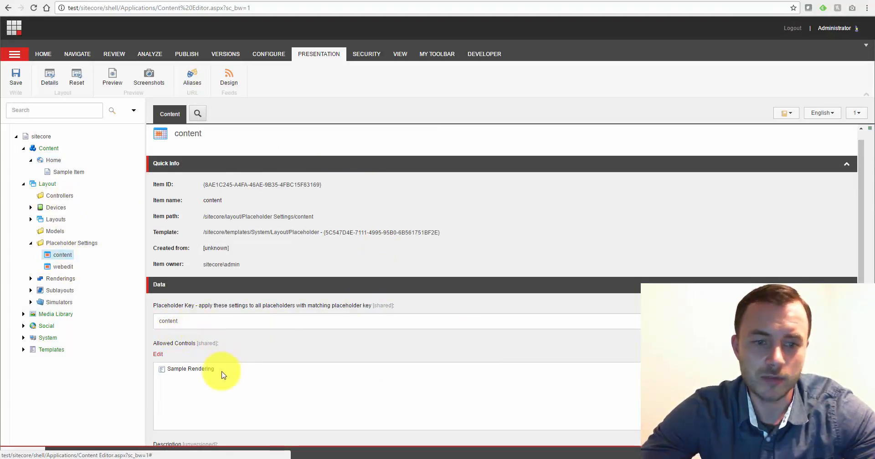
mouse_move(196, 327)
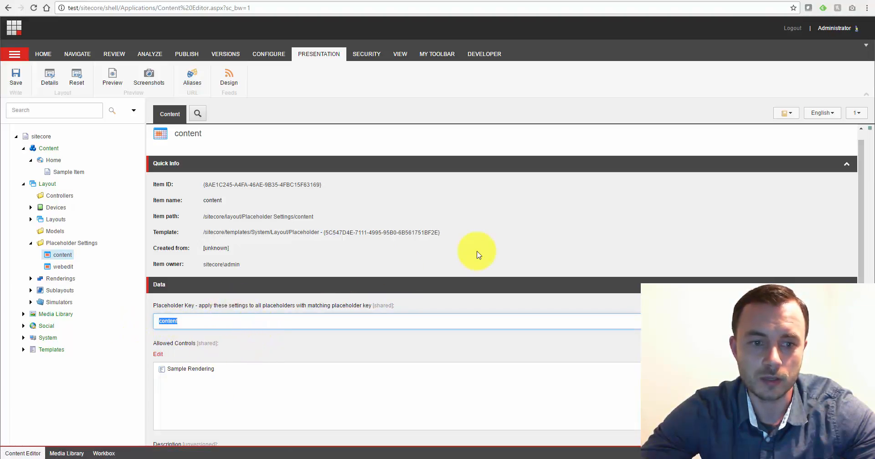
mouse_move(47, 268)
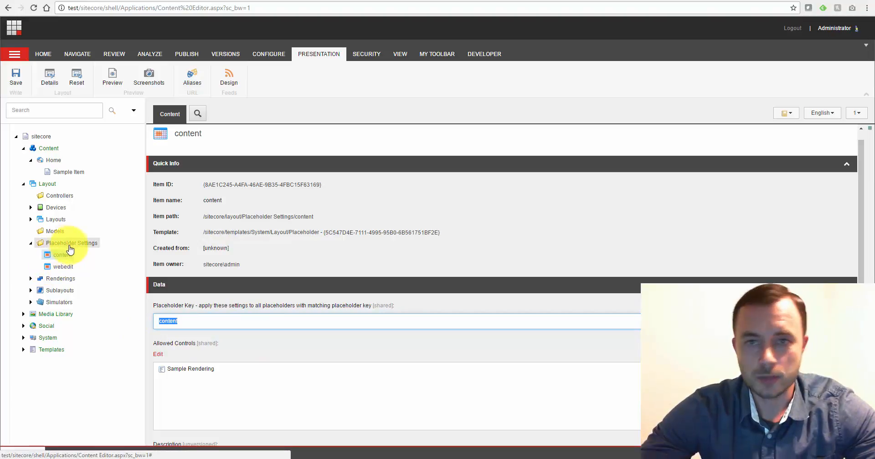
Create a second placeholder settings item named 'content' in the Placeholder Settings folder
click(71, 243)
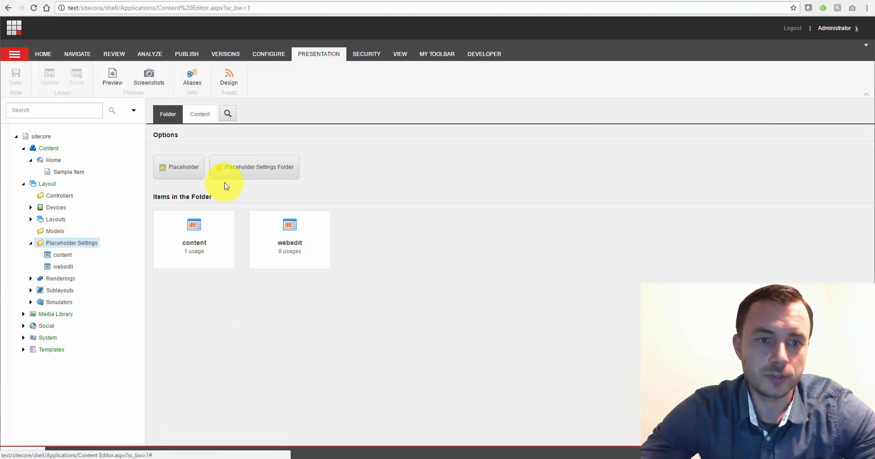
mouse_move(341, 175)
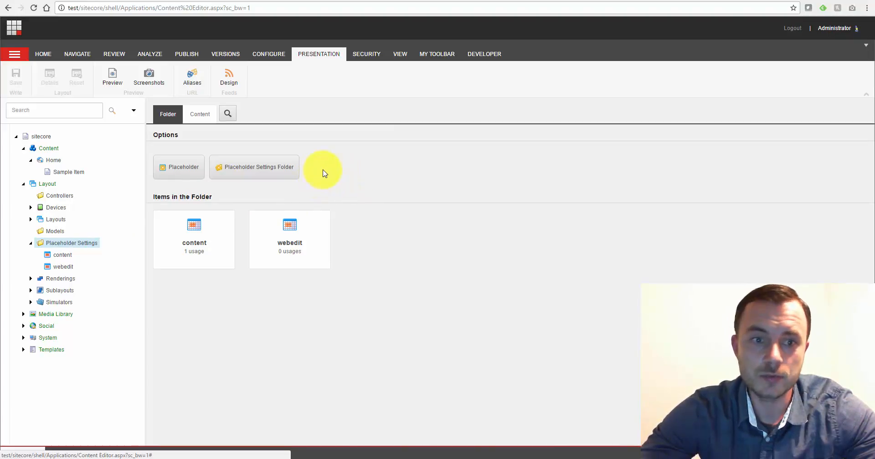
click(179, 168)
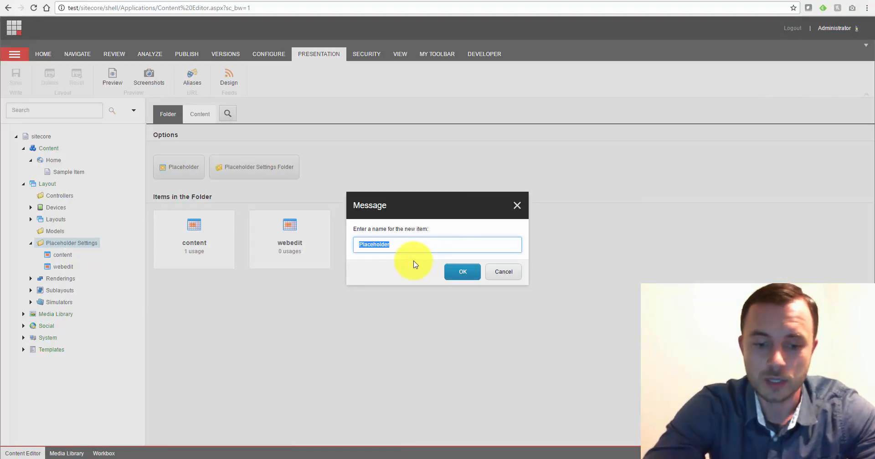
text(content)
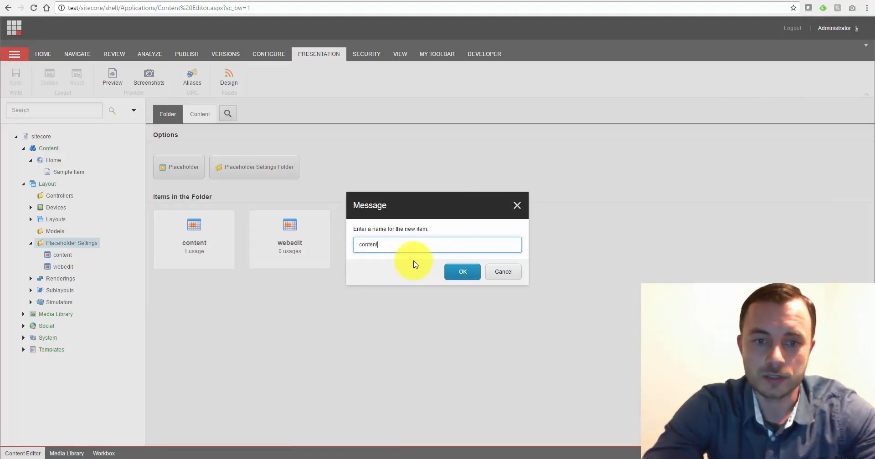
click(462, 272)
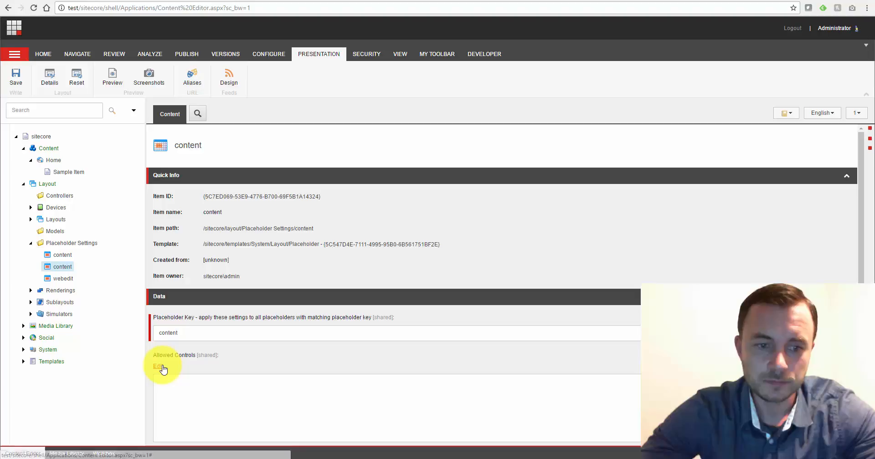
Allow View rendering and Controller rendering in the new content placeholder settings item
scroll(down, 3)
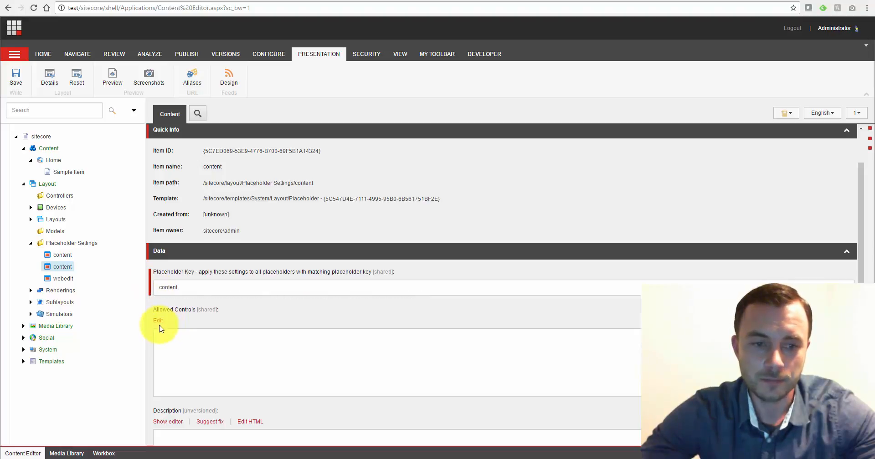
click(158, 321)
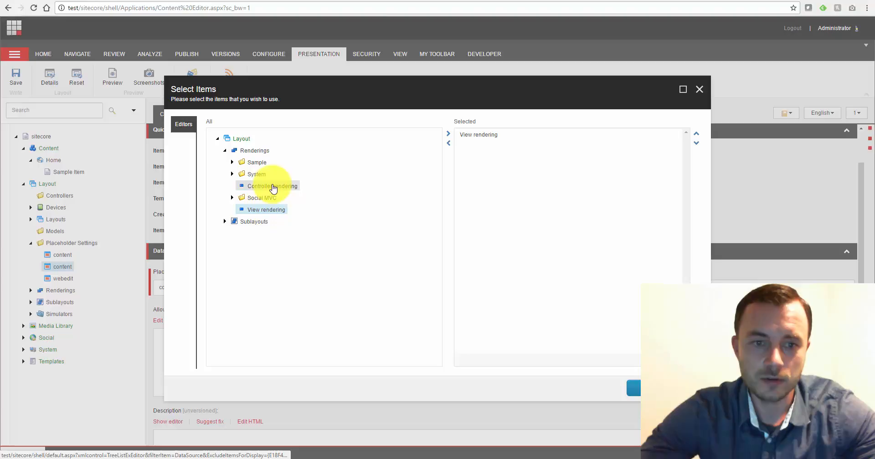
click(638, 388)
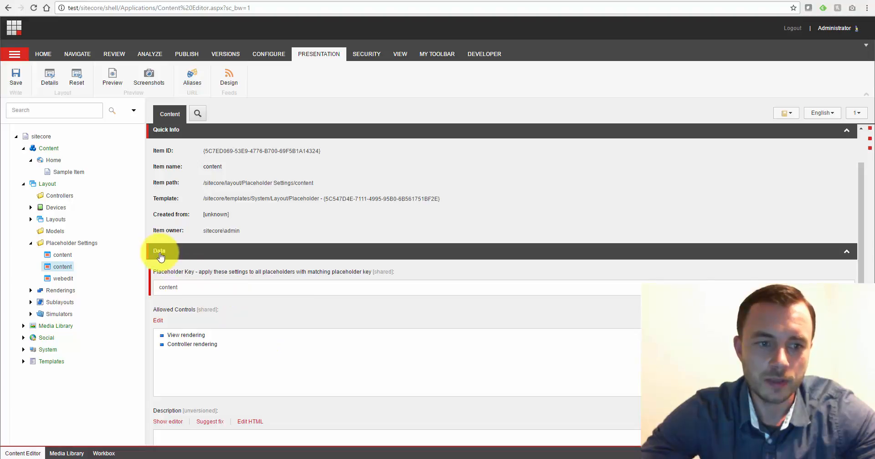
mouse_move(310, 220)
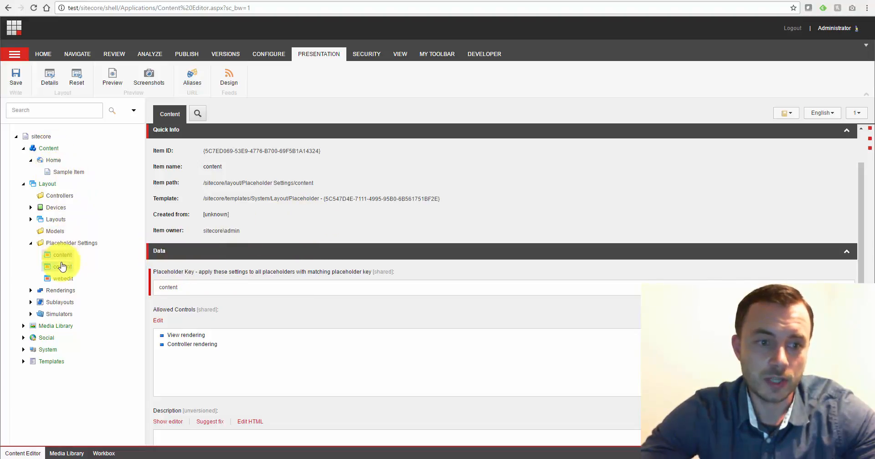
click(61, 267)
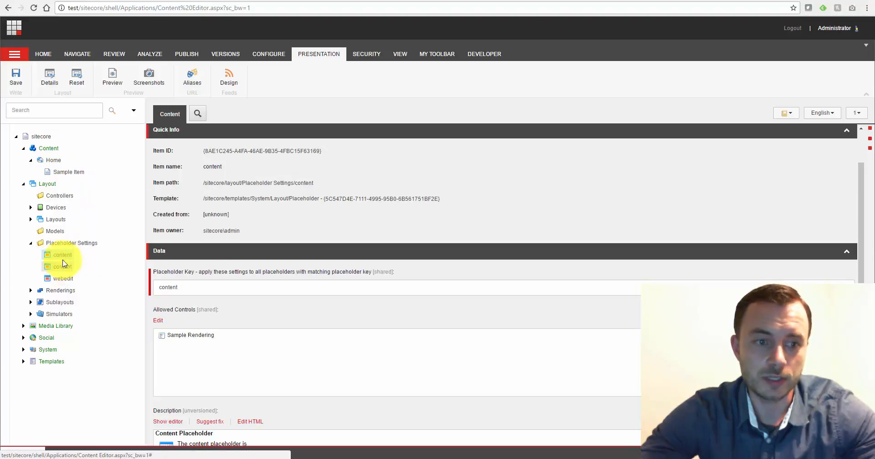
click(62, 255)
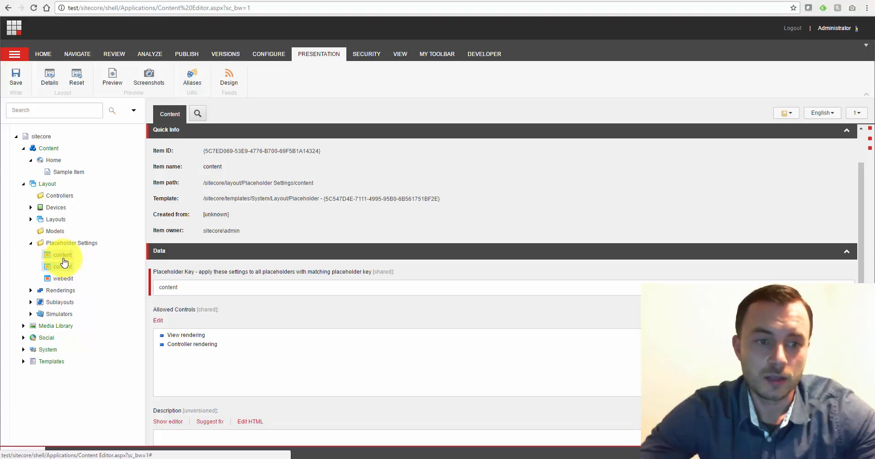
Compare the new and original content settings items, then return to the Home item
click(62, 267)
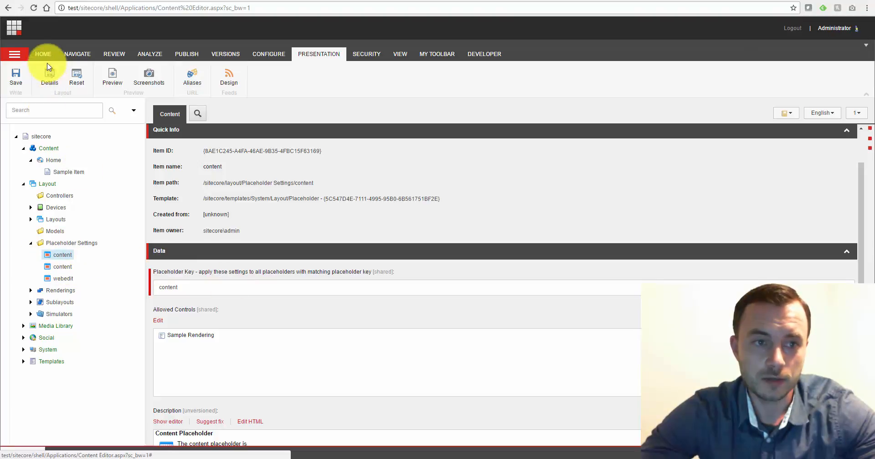
click(43, 54)
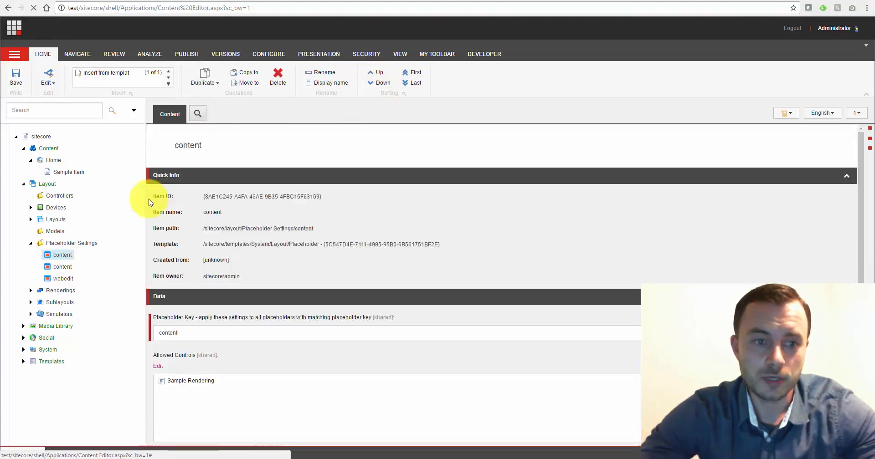
click(62, 267)
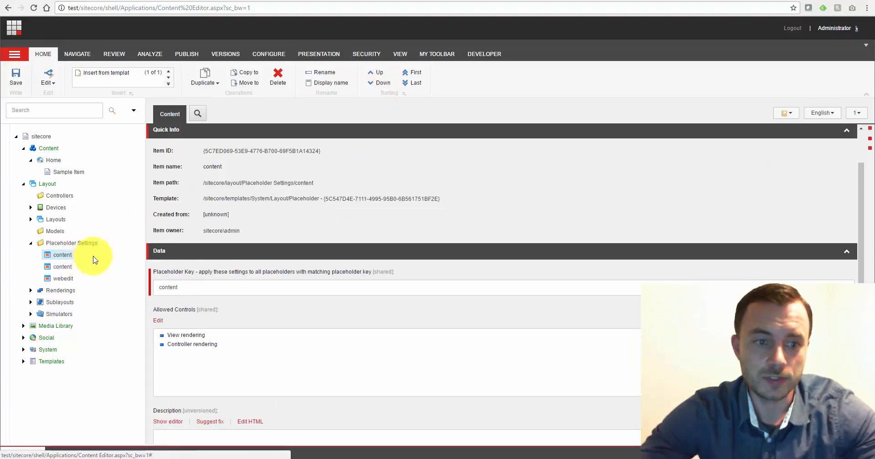
click(168, 288)
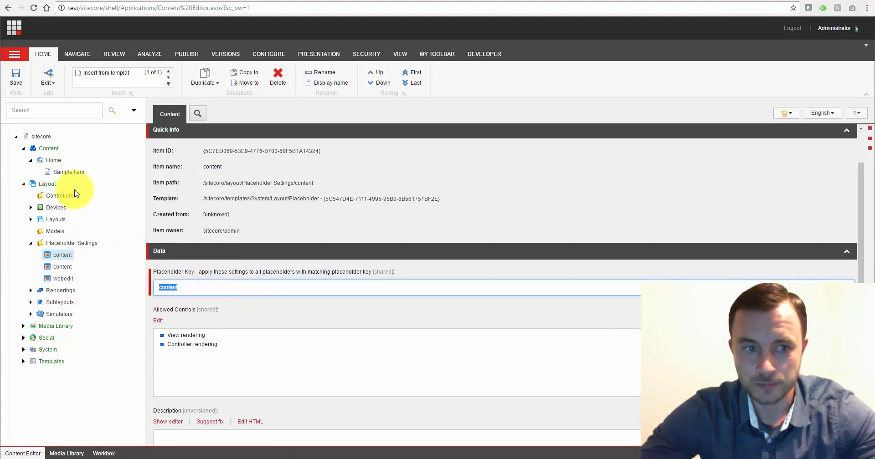
click(70, 172)
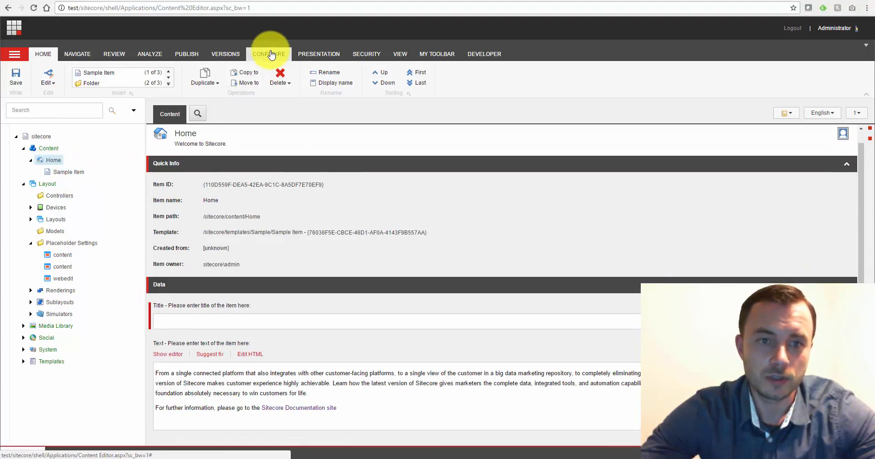
mouse_move(115, 175)
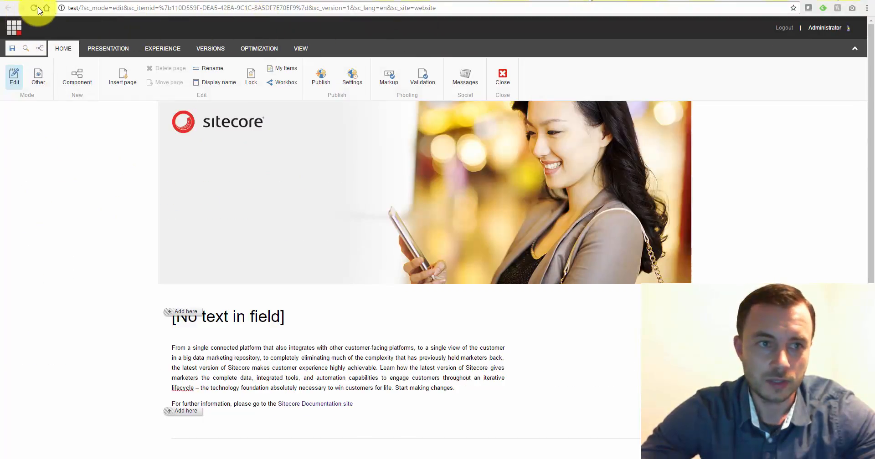
Reload the Experience Editor and check which renderings the Home content placeholder accepts
click(33, 8)
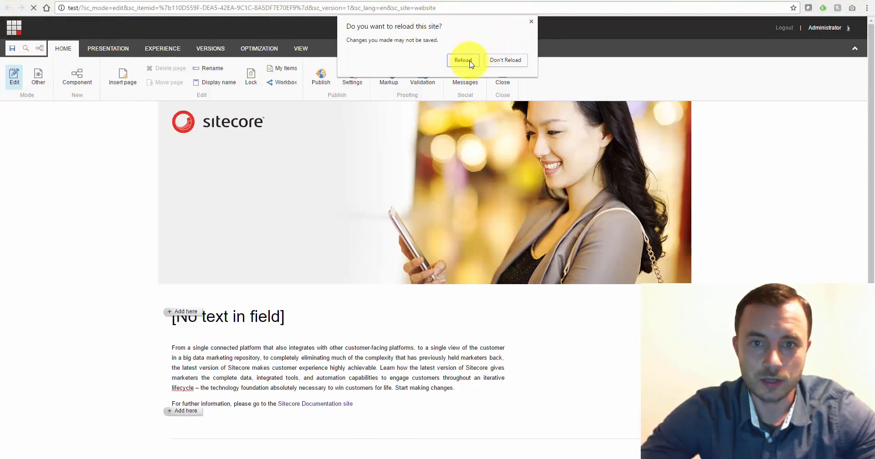
click(463, 61)
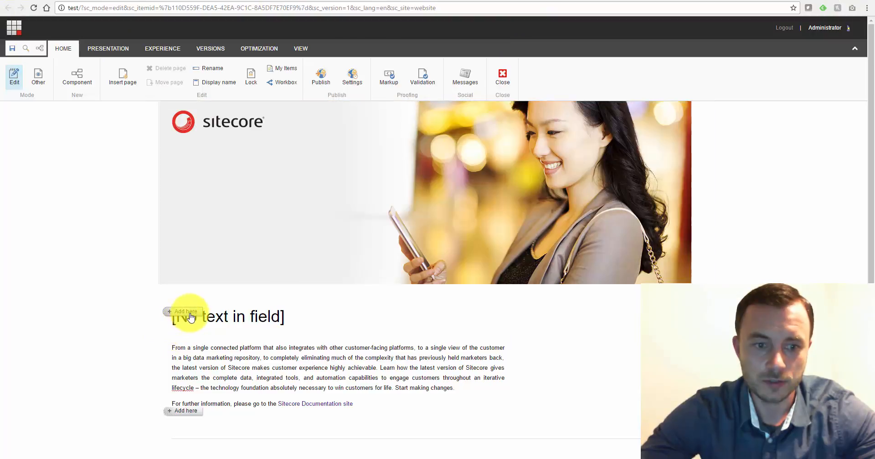
click(186, 312)
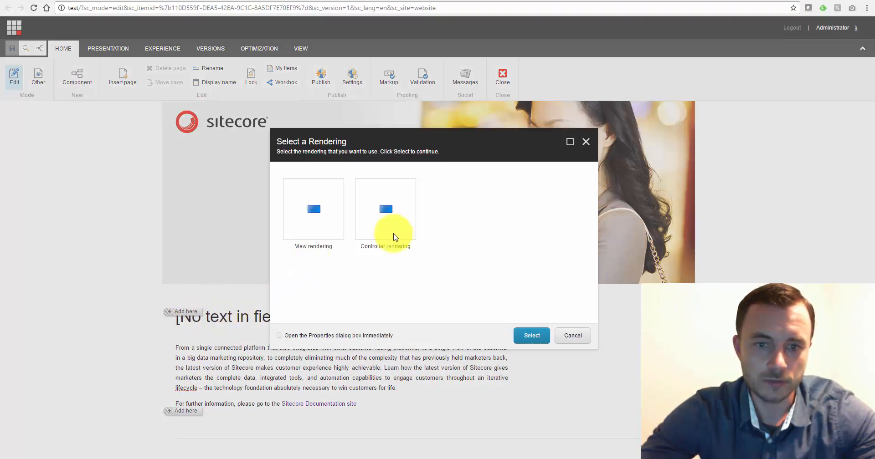
Highlight Controller rendering, dismiss the choices and return to the Content Editor
click(384, 210)
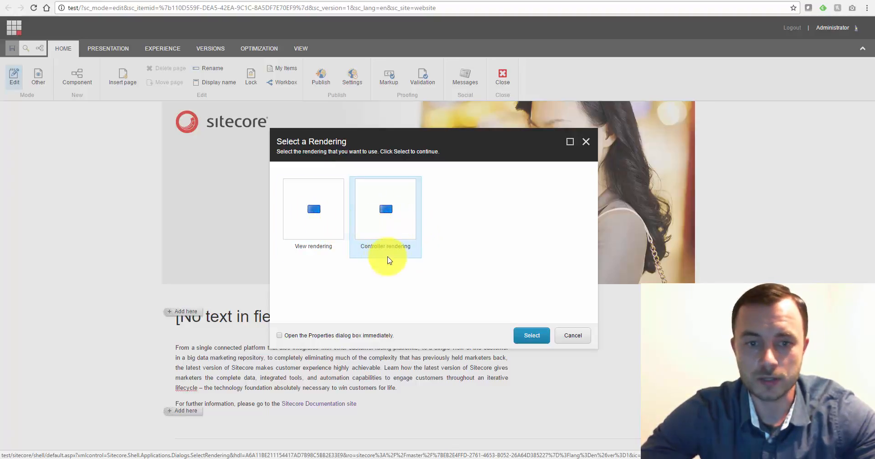
click(572, 336)
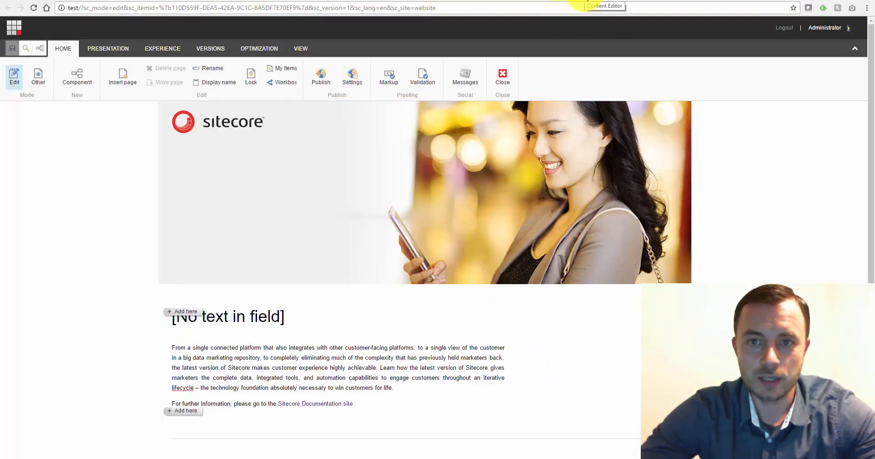
click(605, 5)
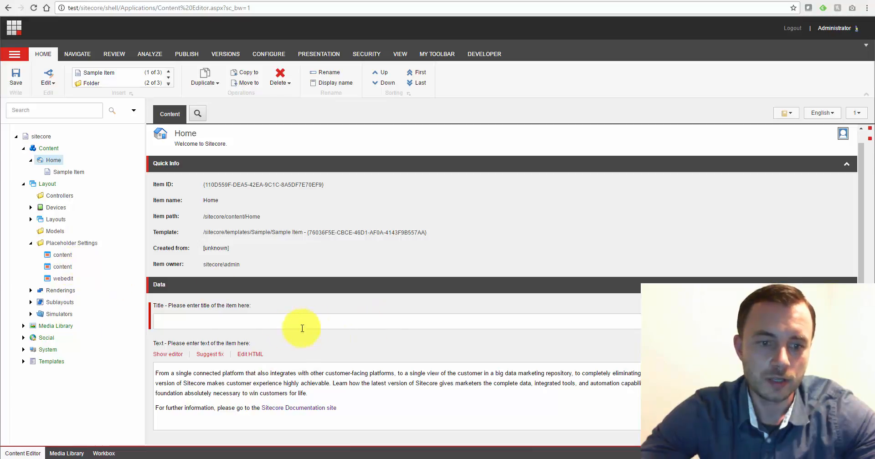
Review the content placeholder item's key value, then return to the Home item
click(62, 255)
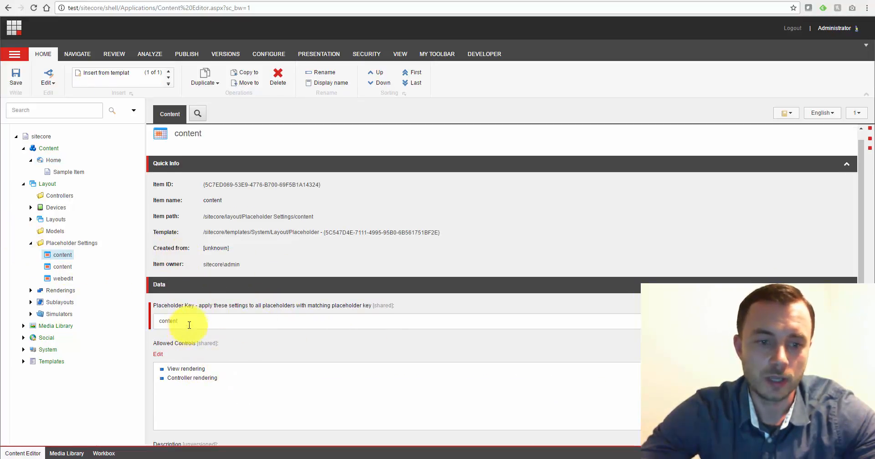
double_click(168, 322)
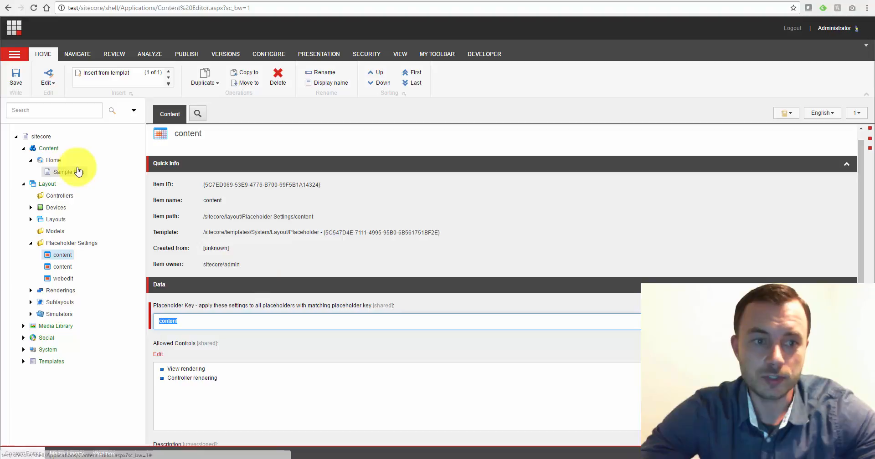
click(52, 160)
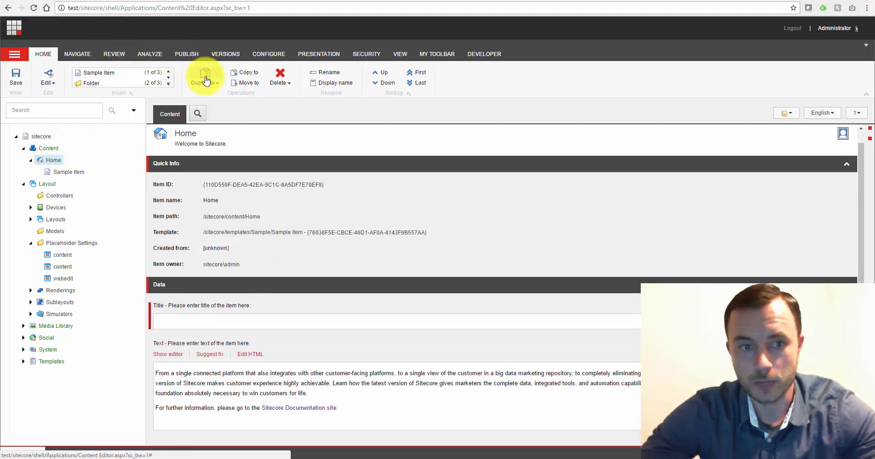
mouse_move(299, 57)
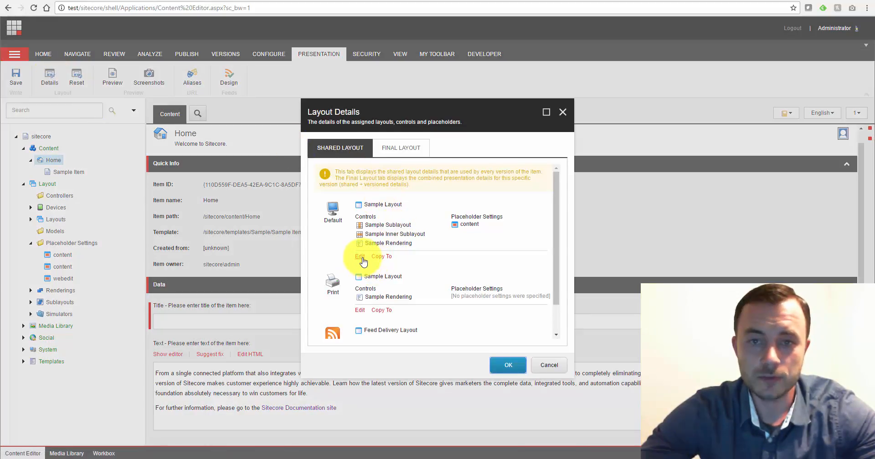
In Home's Default device, remove the content placeholder setting and start adding a new one
click(359, 257)
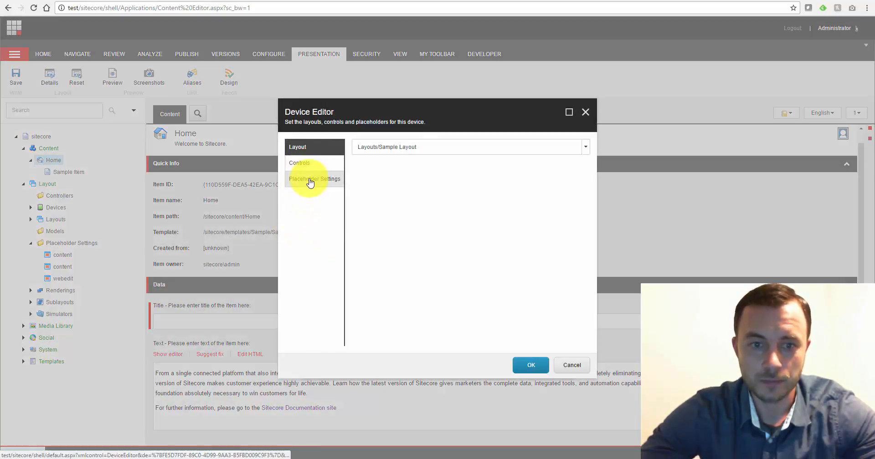
click(315, 179)
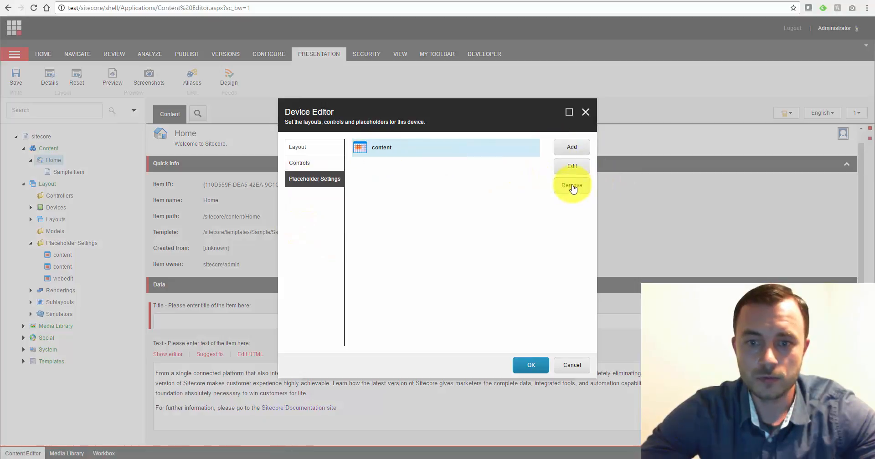
click(572, 186)
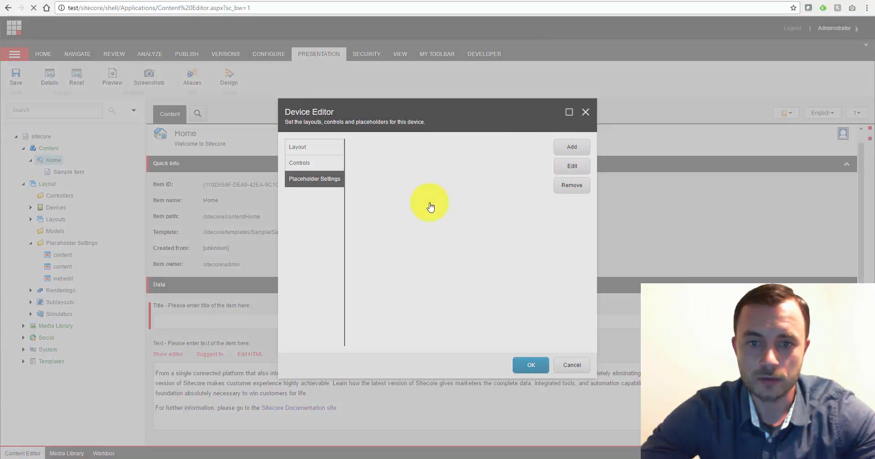
click(571, 147)
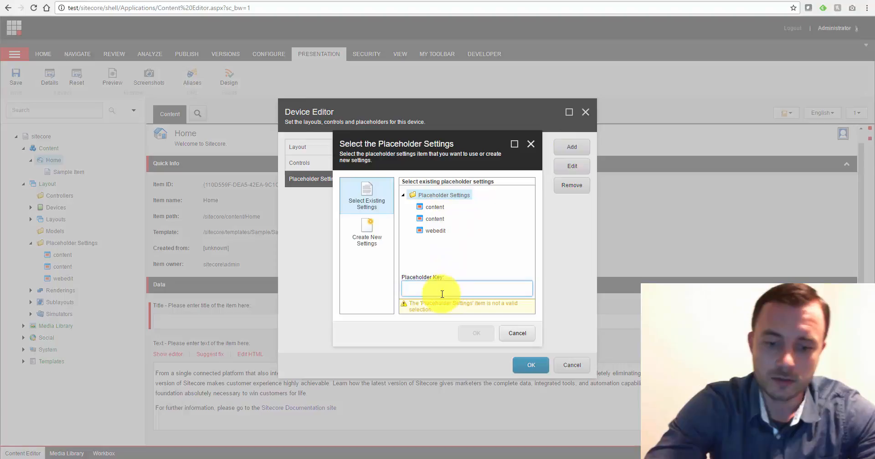
text(contn)
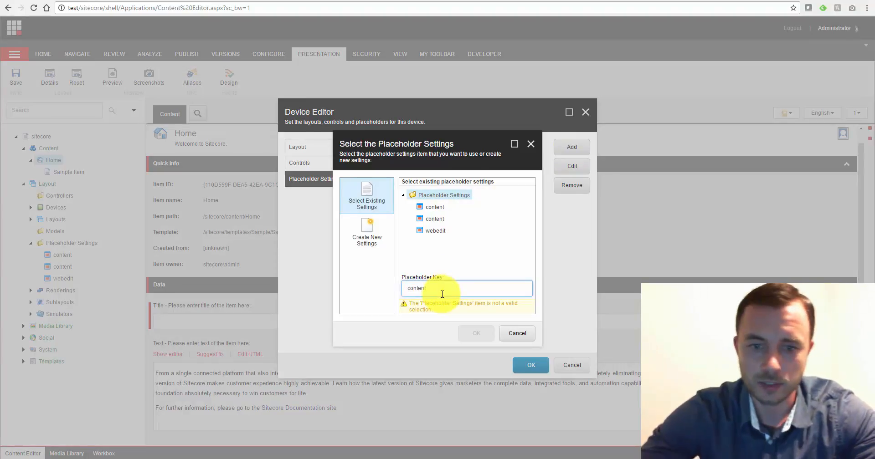
Create a new local placeholder setting with key content and choose its allowed controls
click(366, 233)
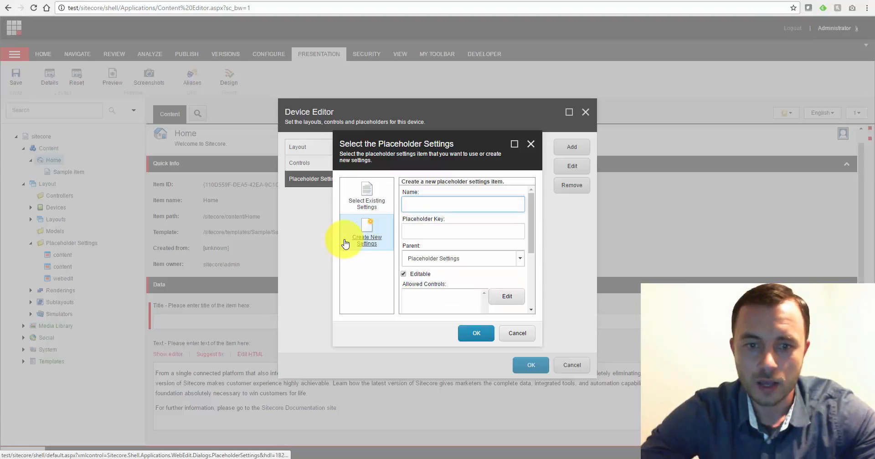
click(367, 195)
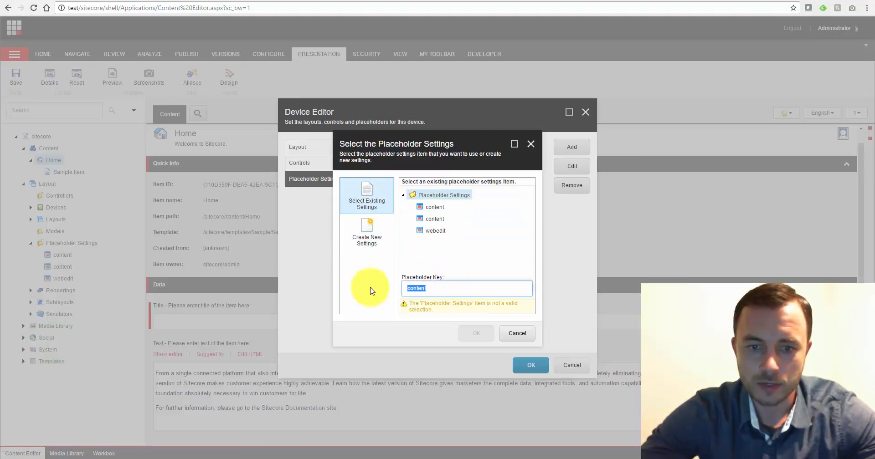
click(366, 232)
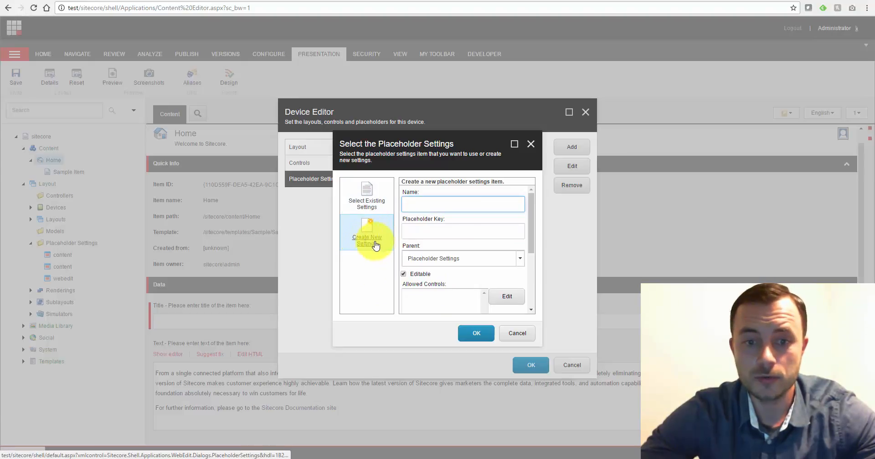
text(content)
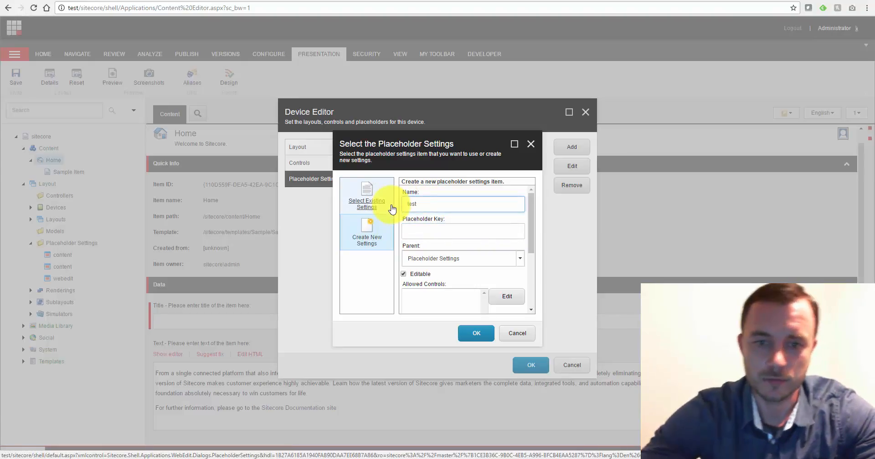
text(content)
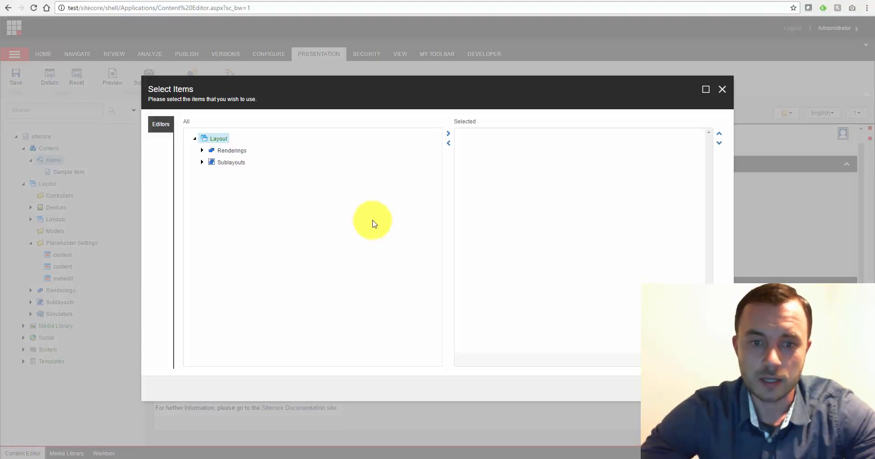
click(203, 162)
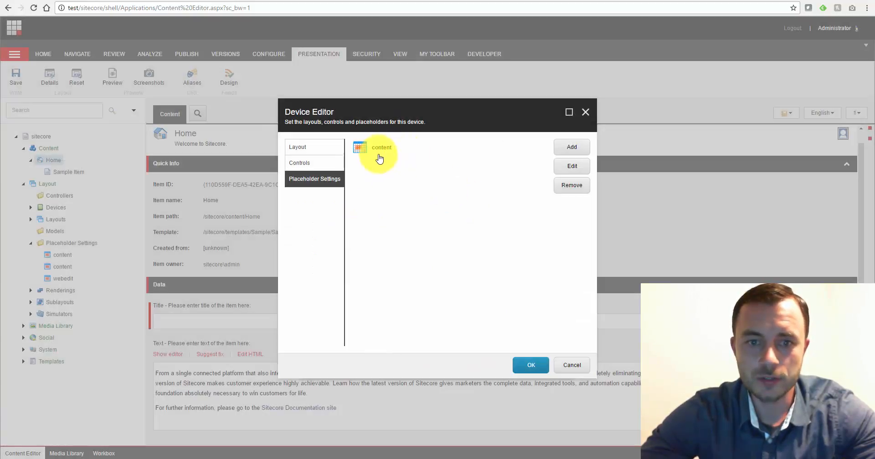
Confirm the device's placeholder settings and save Home's layout details
click(531, 365)
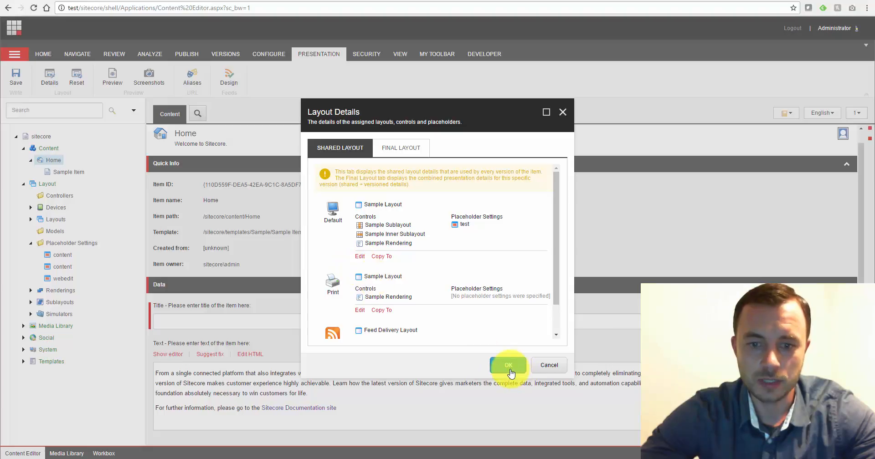
click(509, 365)
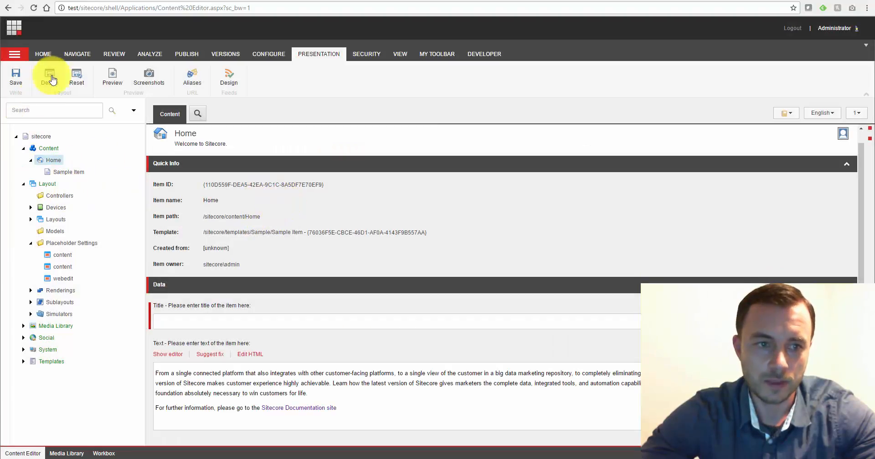
Preview Home's content placeholder in Experience Editor, then review the global content placeholder settings
click(50, 76)
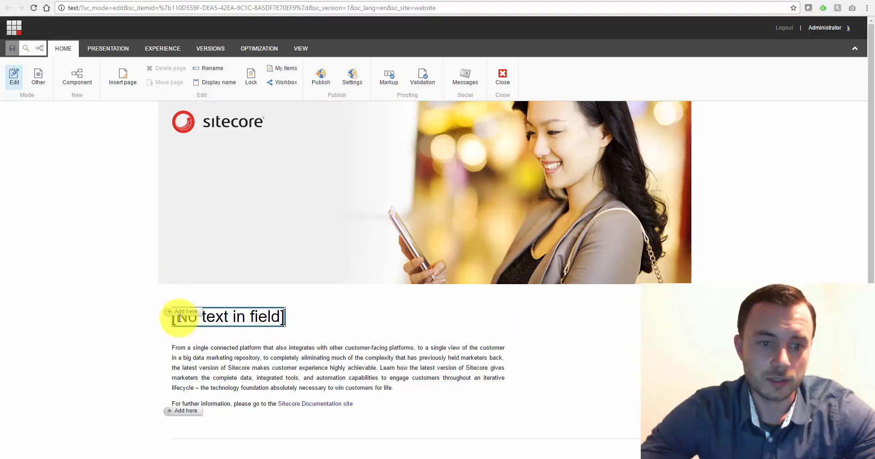
click(182, 312)
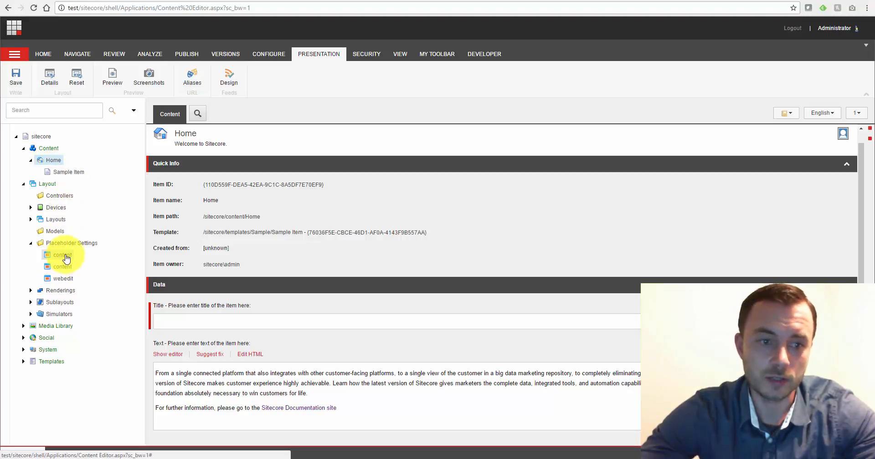
click(62, 255)
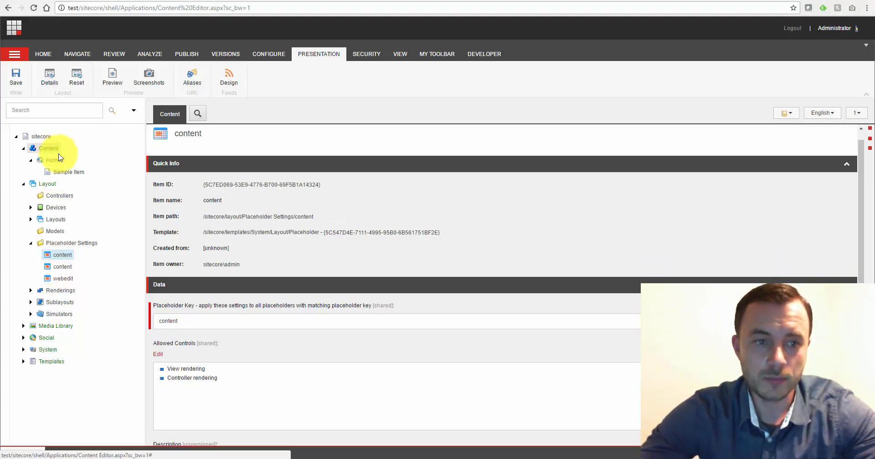
click(53, 160)
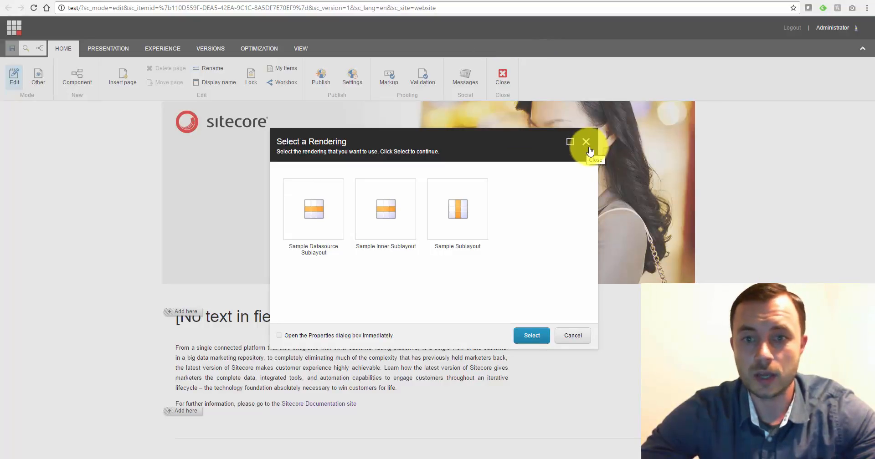
mouse_move(593, 153)
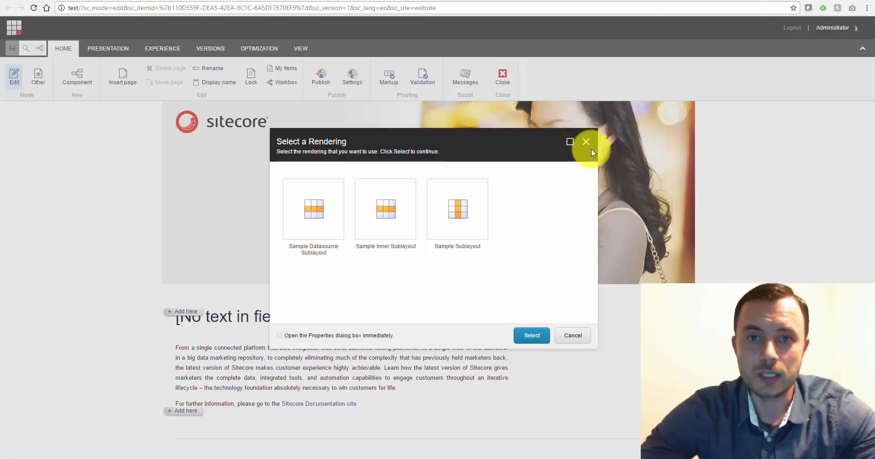
Dismiss the rendering list showing the three sample sublayouts without adding anything
click(585, 143)
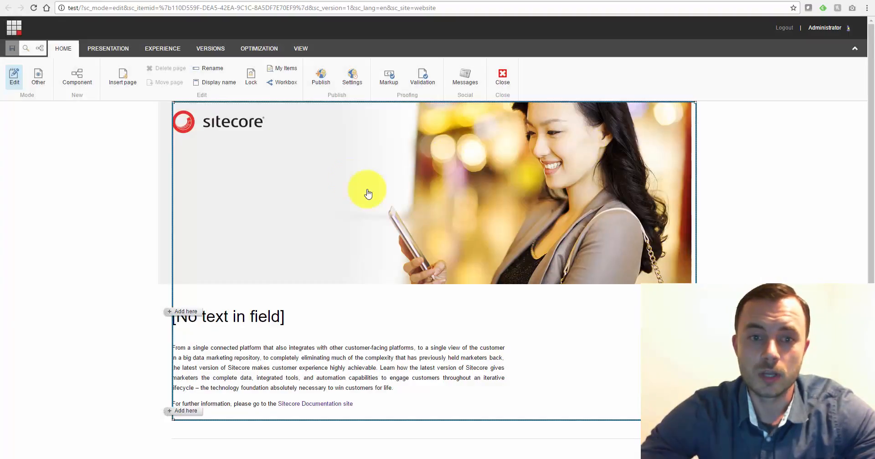
mouse_move(262, 197)
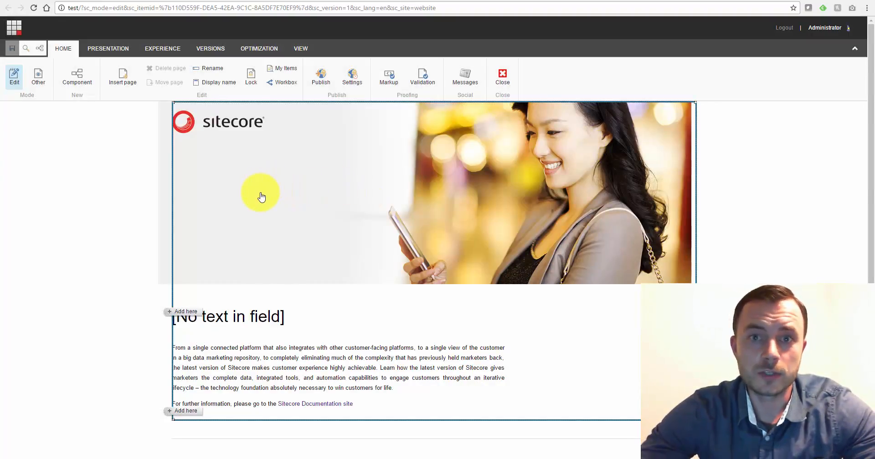
mouse_move(259, 208)
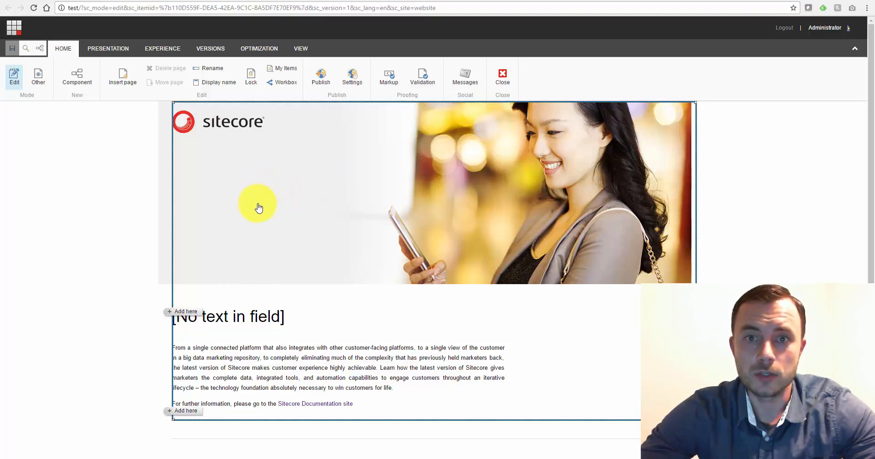
mouse_move(274, 231)
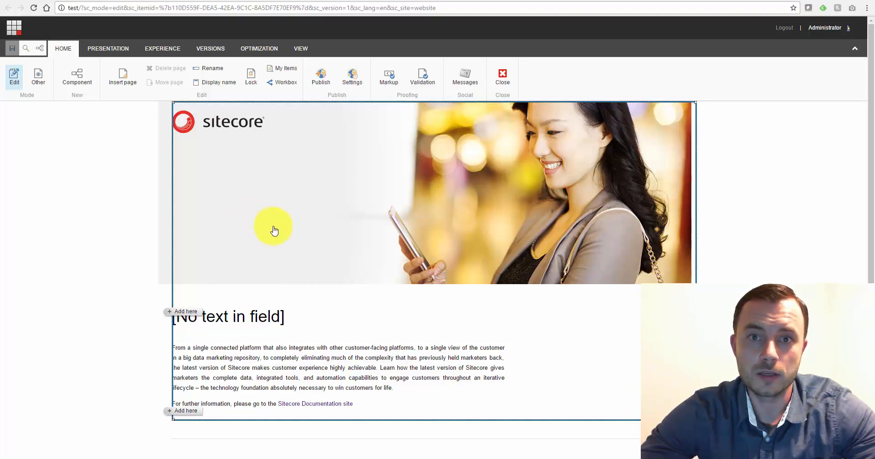
mouse_move(527, 175)
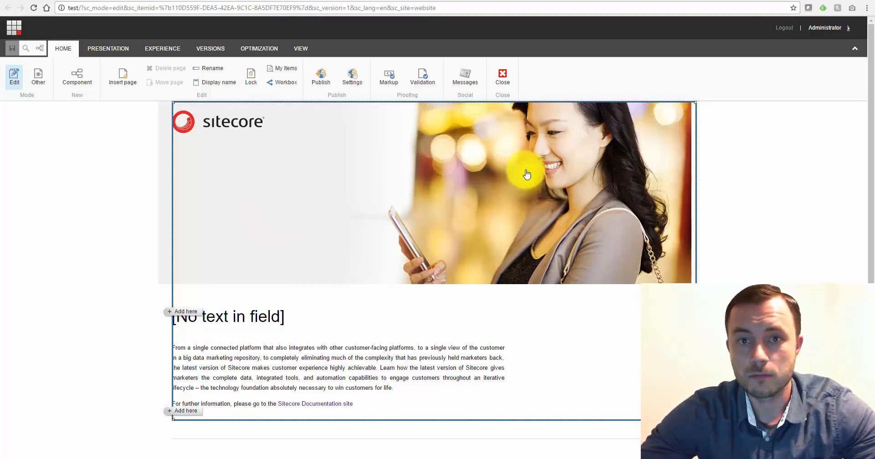
mouse_move(436, 185)
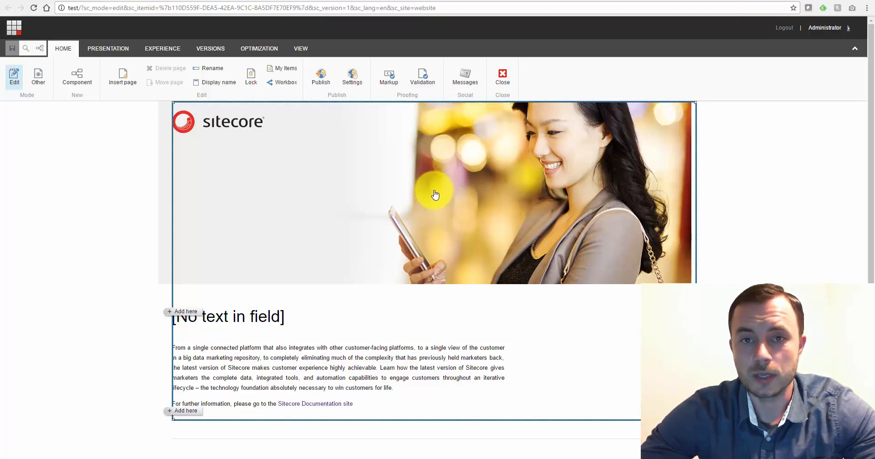
mouse_move(428, 196)
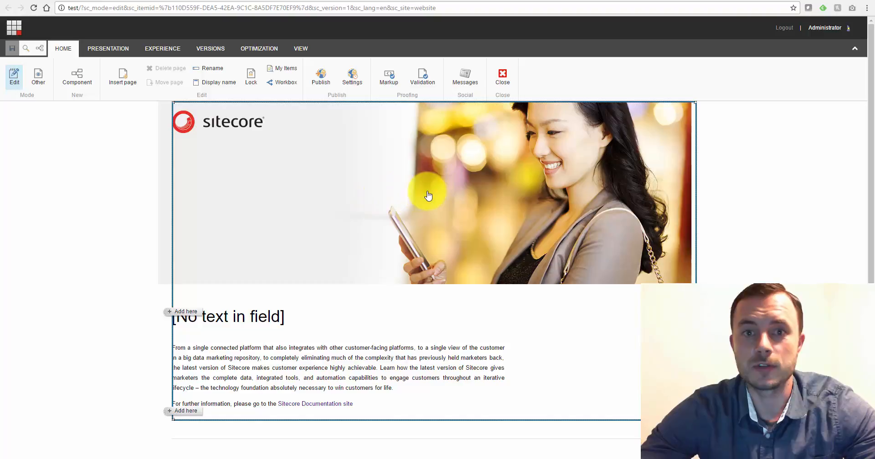
mouse_move(416, 185)
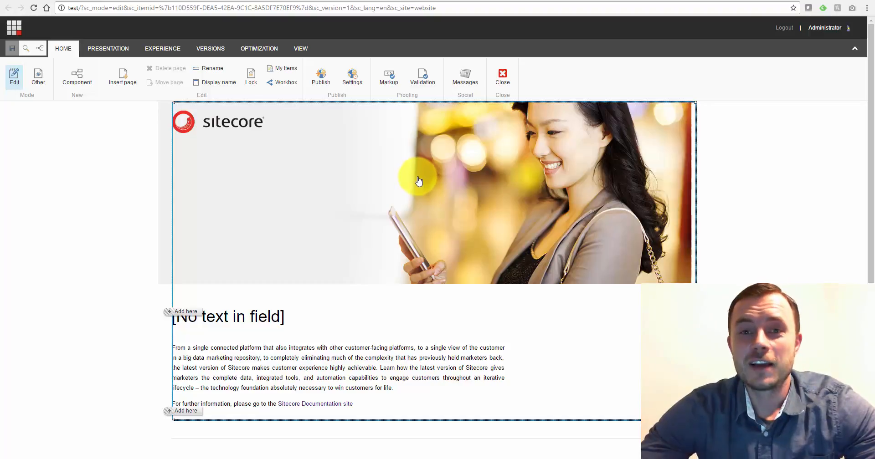
mouse_move(404, 211)
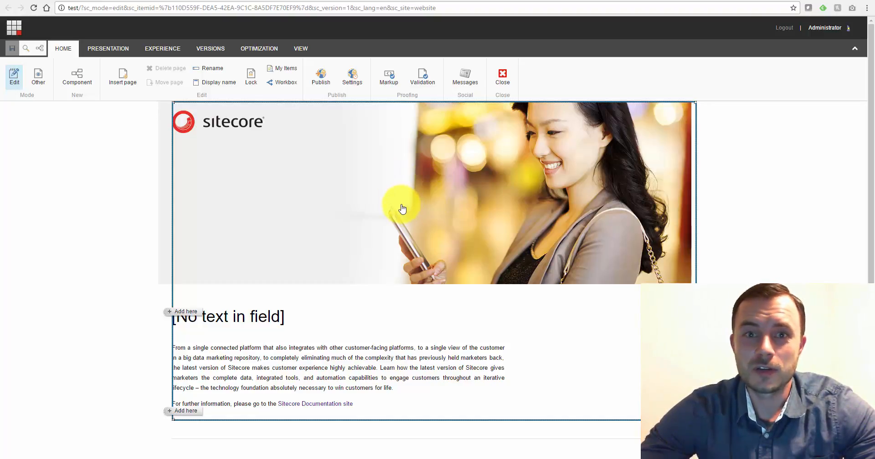
mouse_move(401, 206)
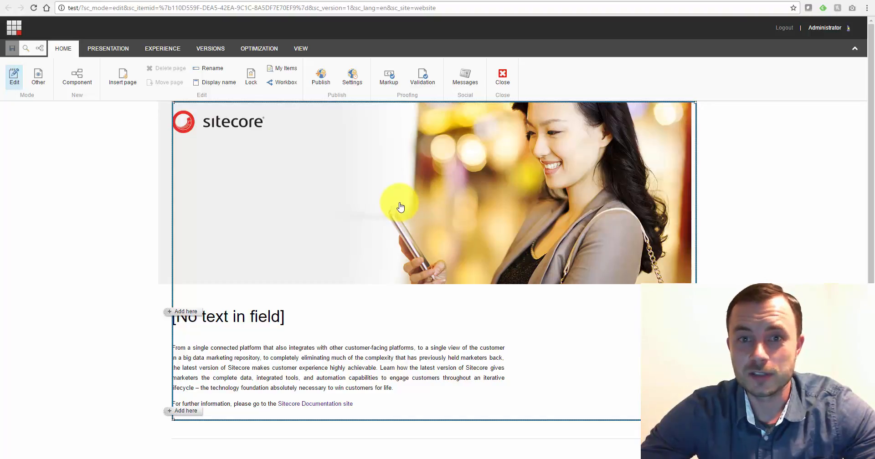